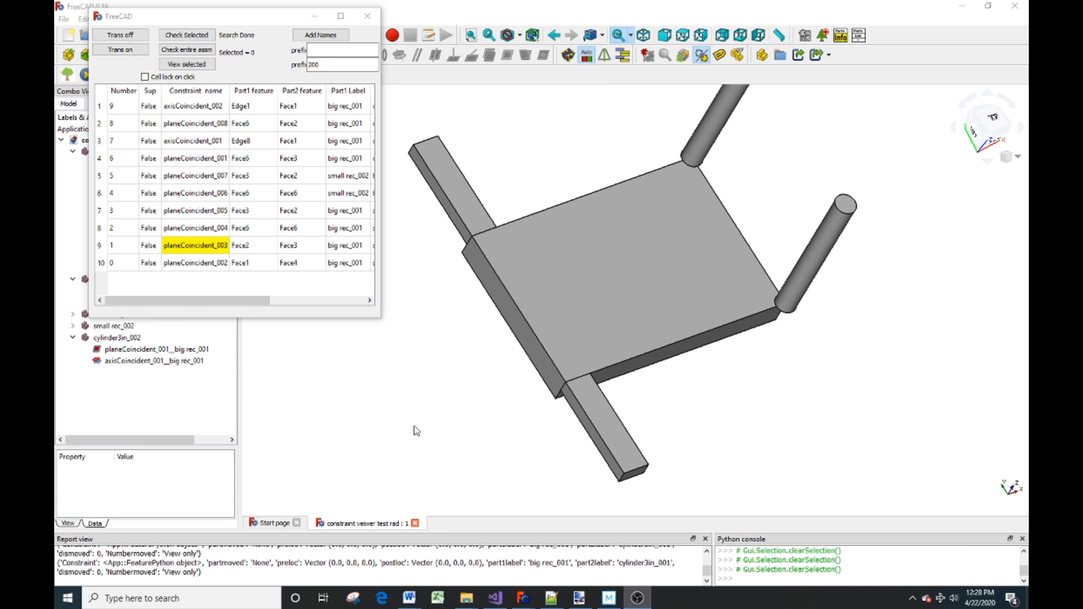
{"action": "mouse_move", "coordinate": [324, 309]}
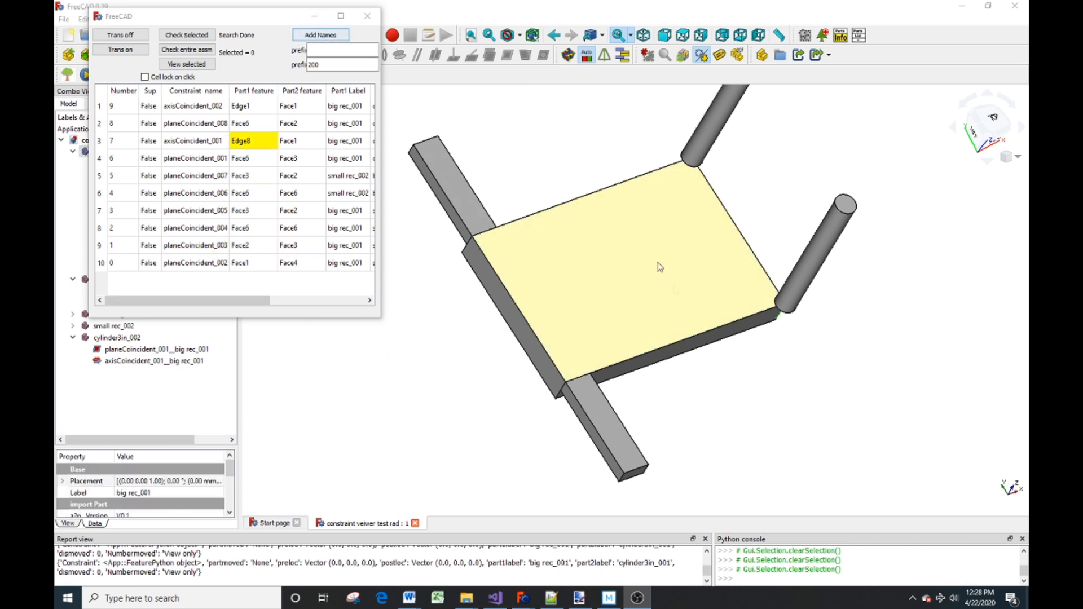
Inspect planeCoincident_001 and axisCoincident_002, then label the big rectangle's faces.
{"action": "left_click", "coordinate": [195, 157]}
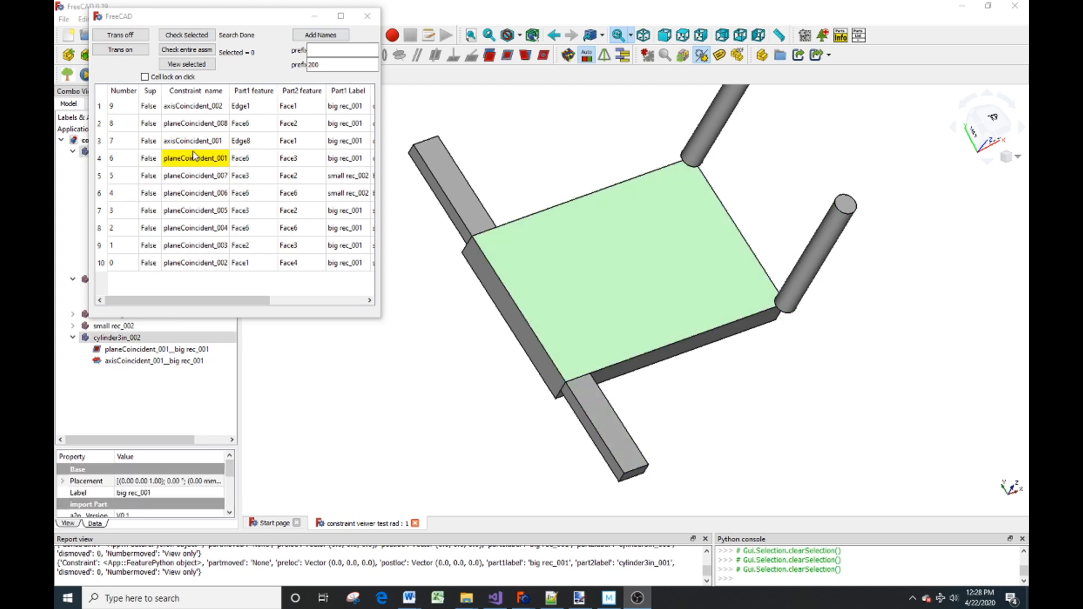
{"action": "left_click", "coordinate": [195, 105]}
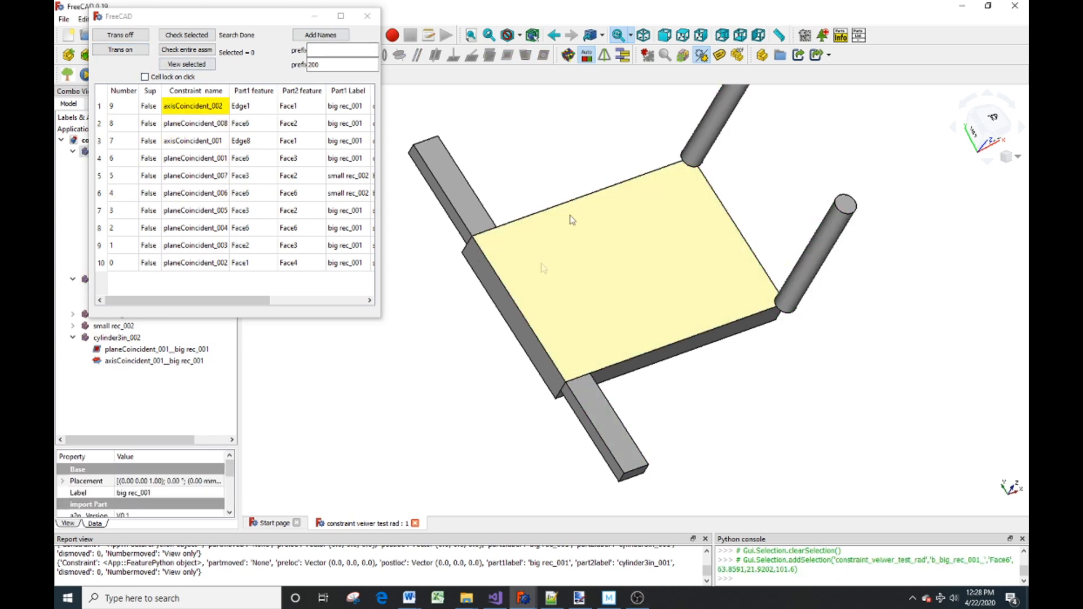
{"action": "mouse_move", "coordinate": [632, 274]}
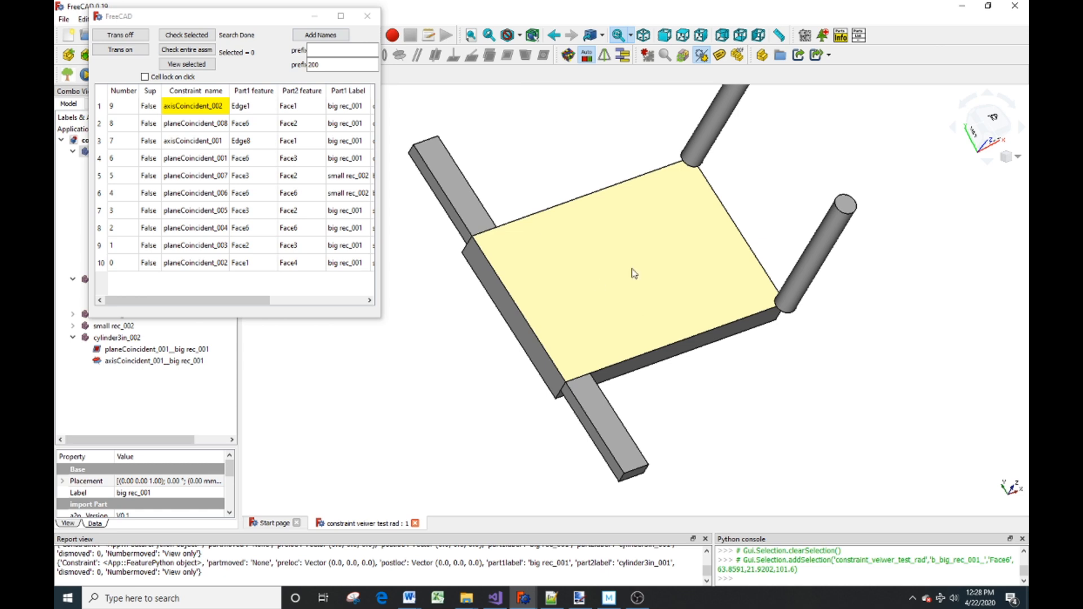
{"action": "mouse_move", "coordinate": [492, 241]}
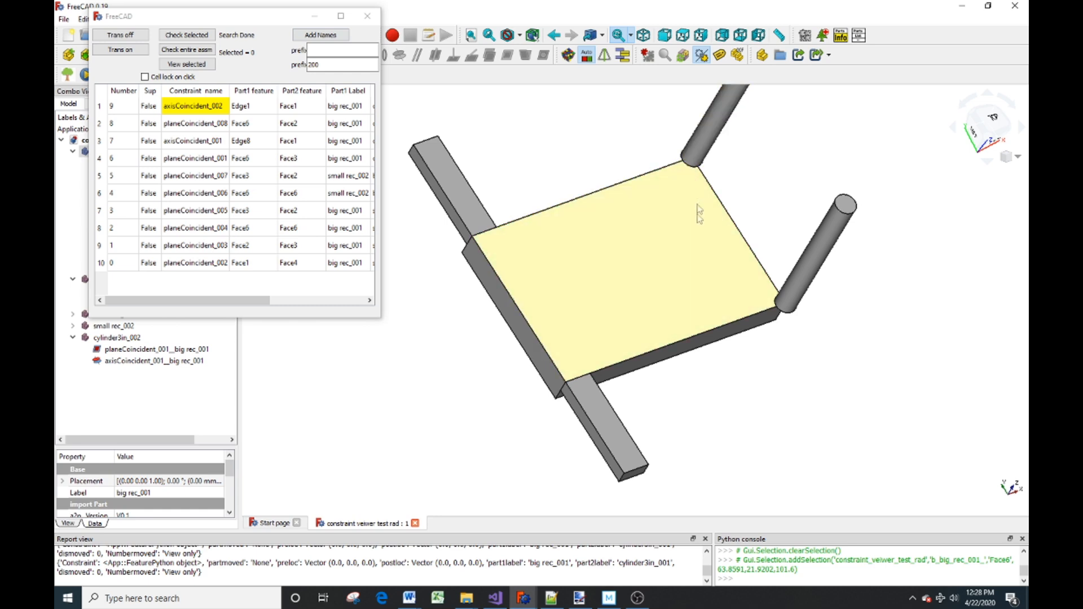
{"action": "mouse_move", "coordinate": [680, 295]}
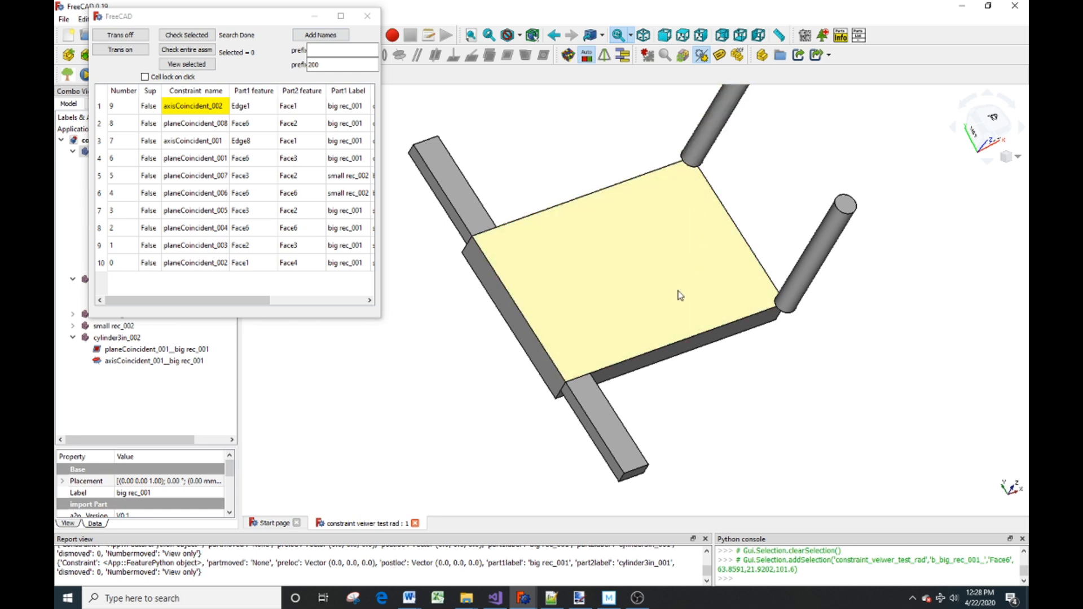
{"action": "left_click", "coordinate": [680, 295]}
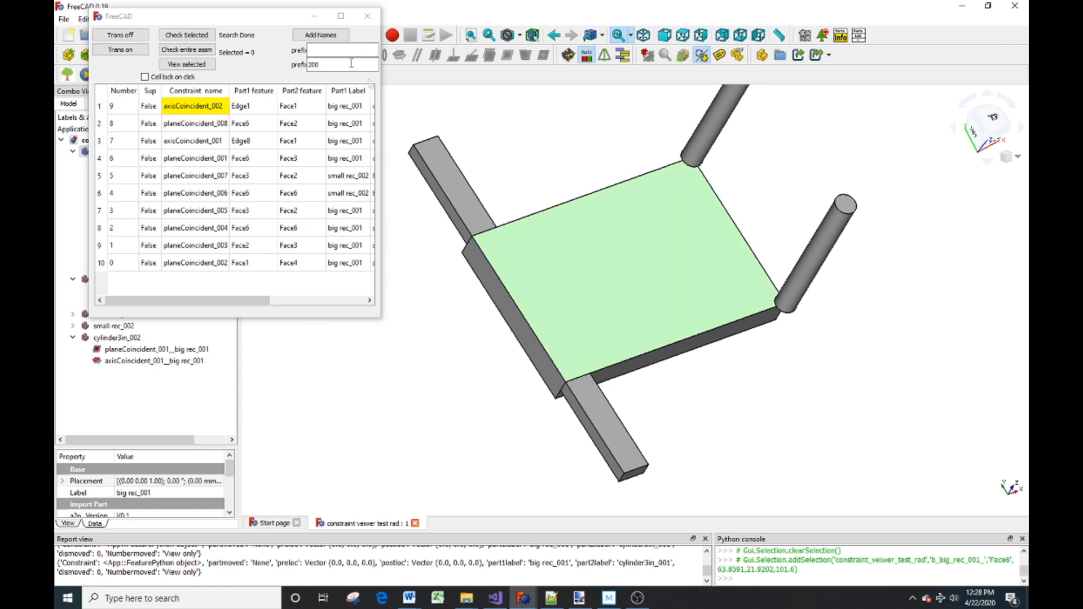
{"action": "left_click", "coordinate": [320, 35]}
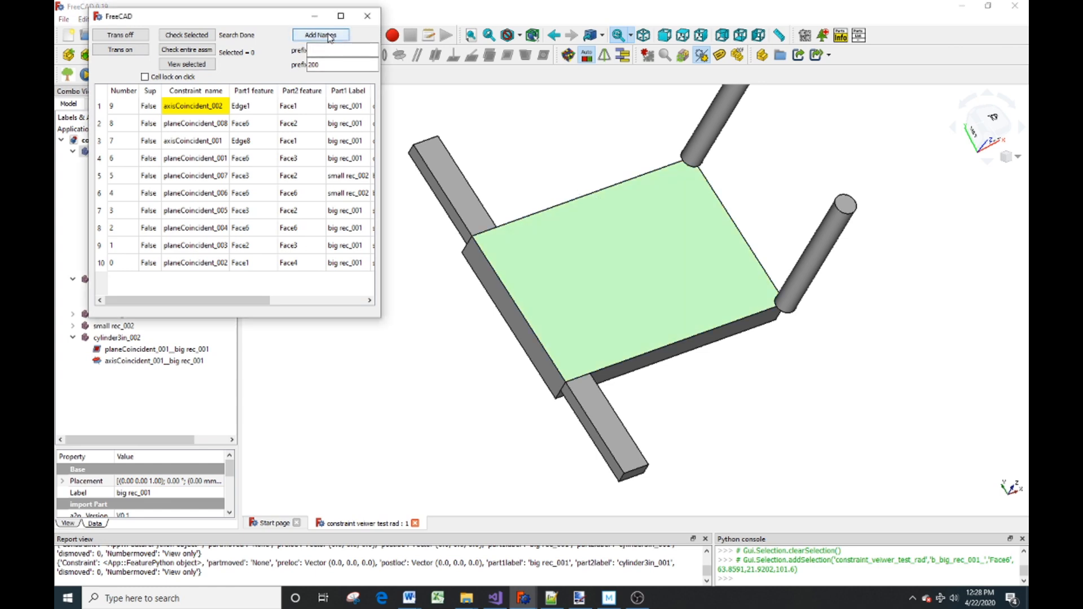
{"action": "left_click", "coordinate": [320, 35]}
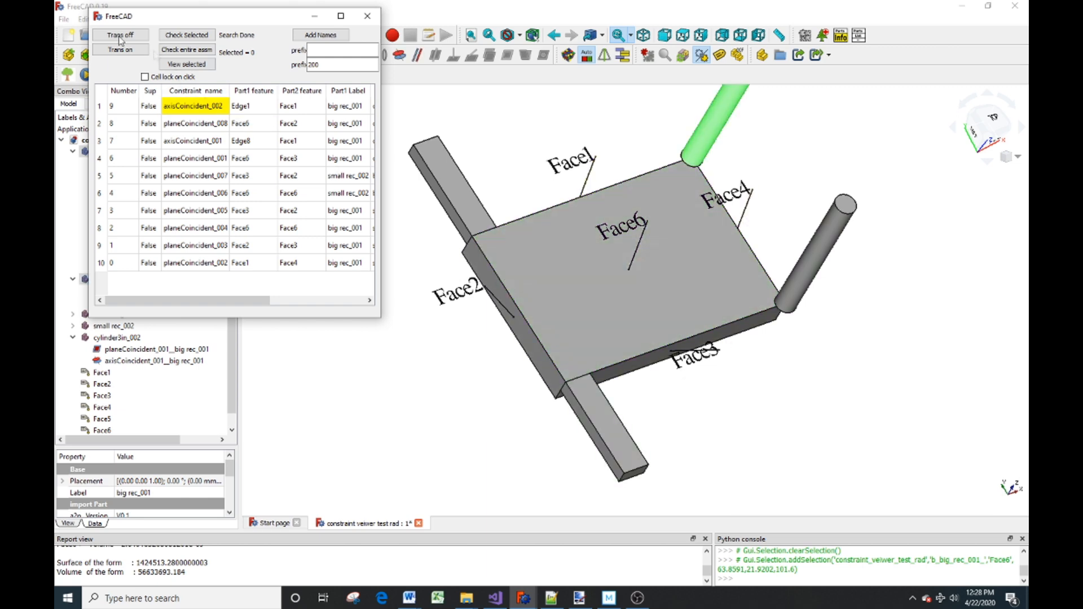
Make the assembly parts transparent and delete the Face1–Face6 labels.
{"action": "left_click", "coordinate": [121, 49]}
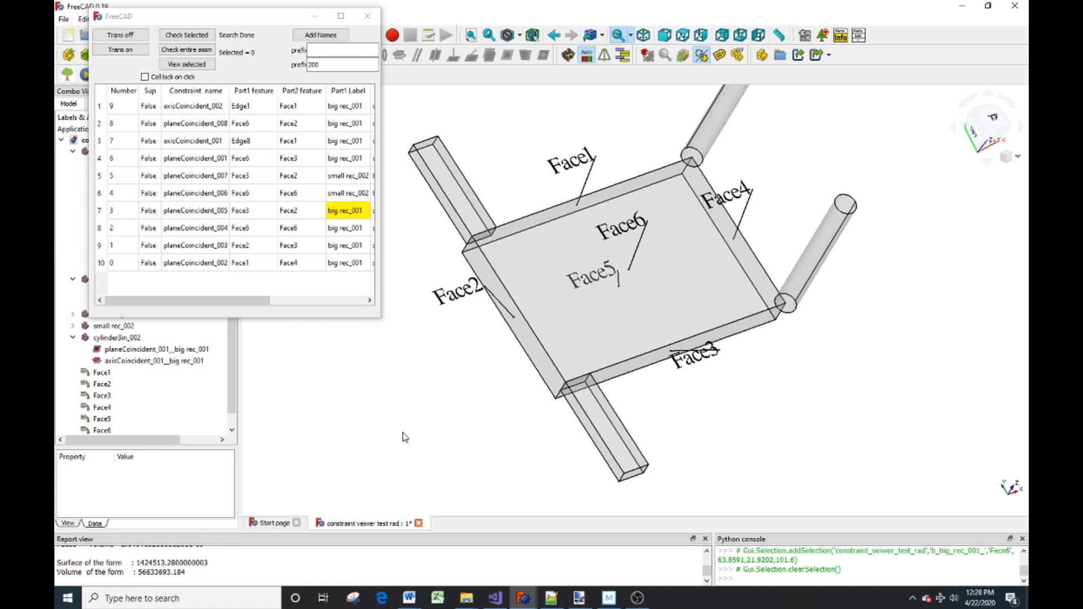
{"action": "mouse_move", "coordinate": [407, 434]}
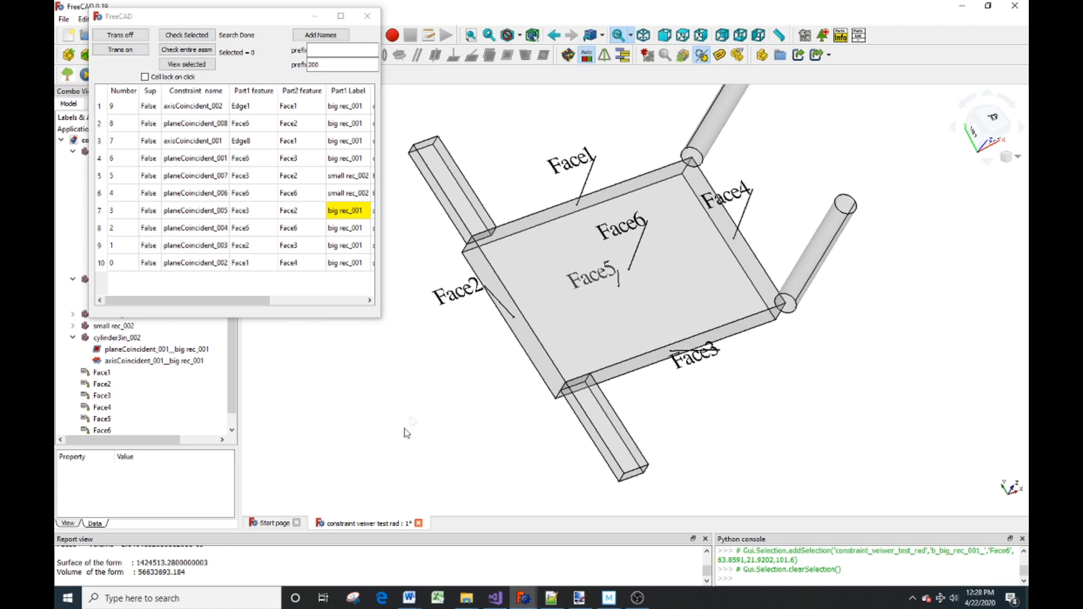
{"action": "left_click", "coordinate": [102, 372]}
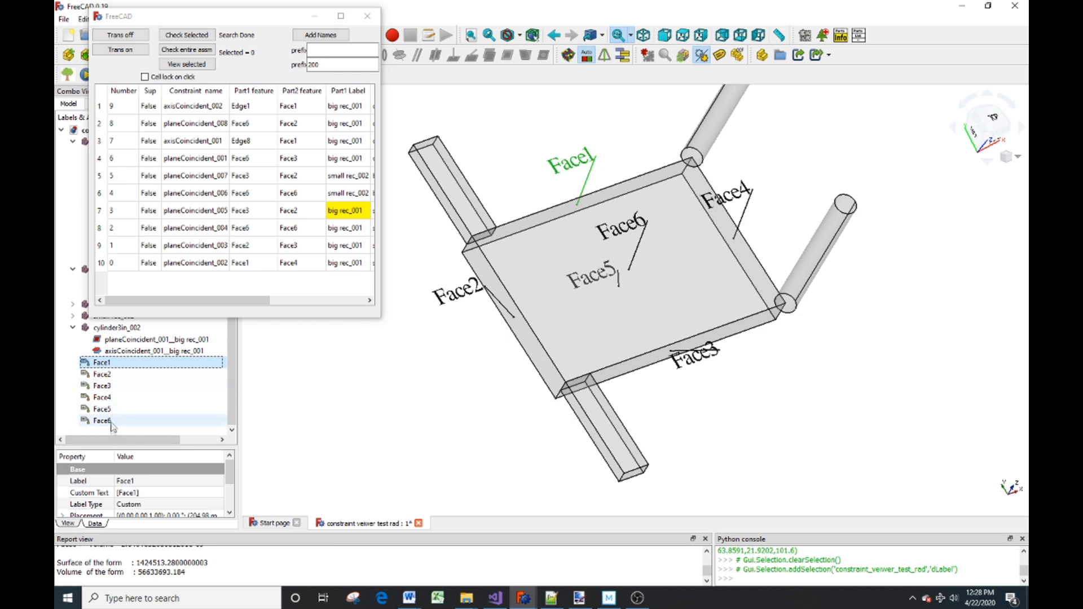
{"action": "left_click", "coordinate": [102, 421]}
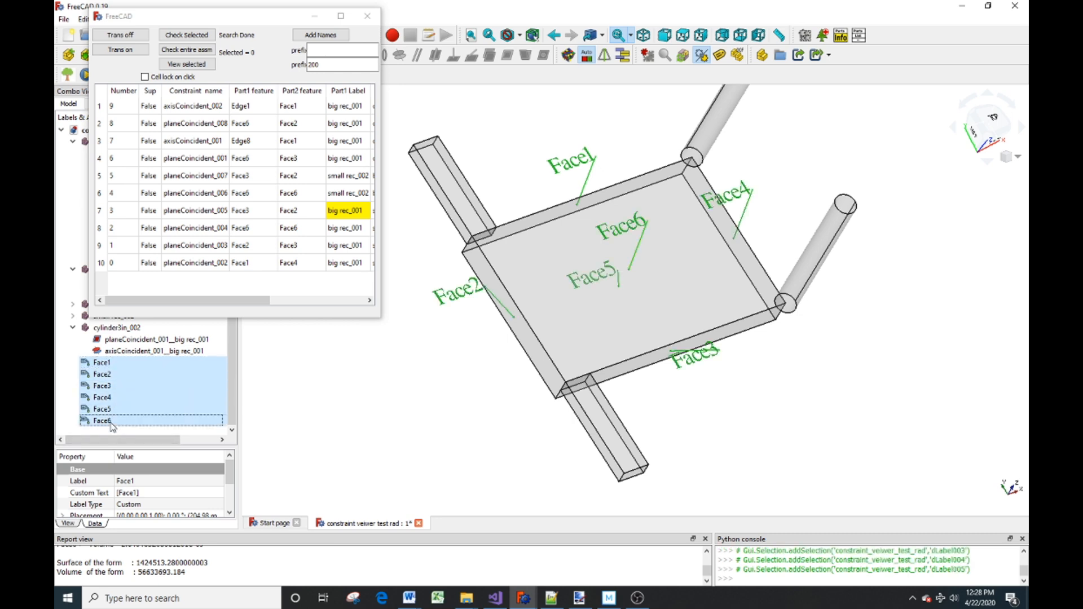
{"action": "key", "text": "Delete"}
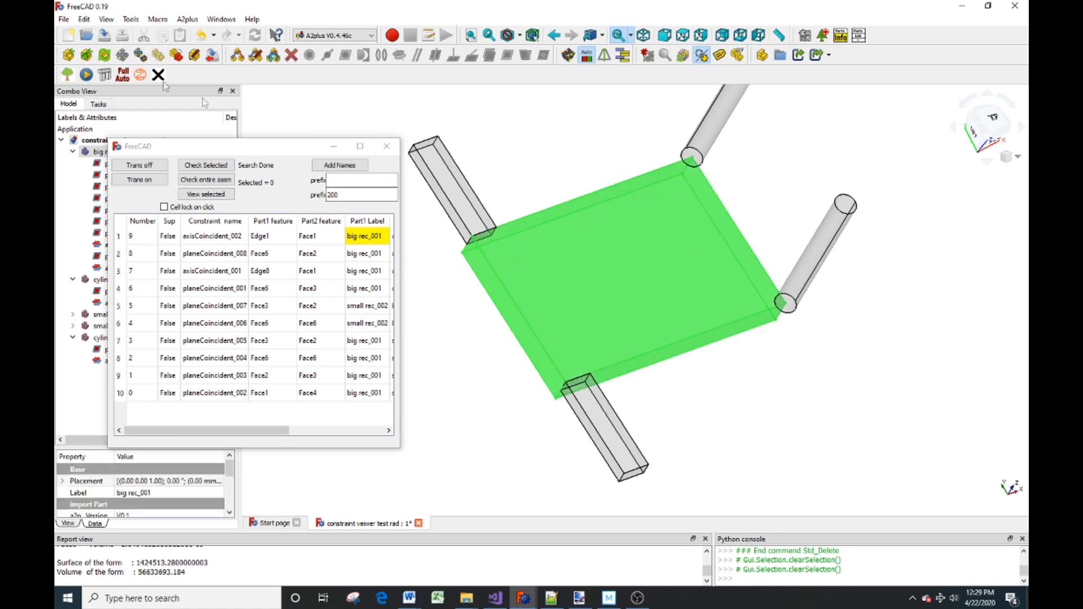
Update only the selected big rectangle, dismiss the constraint mismatch error, and reselect it.
{"action": "left_click", "coordinate": [103, 55]}
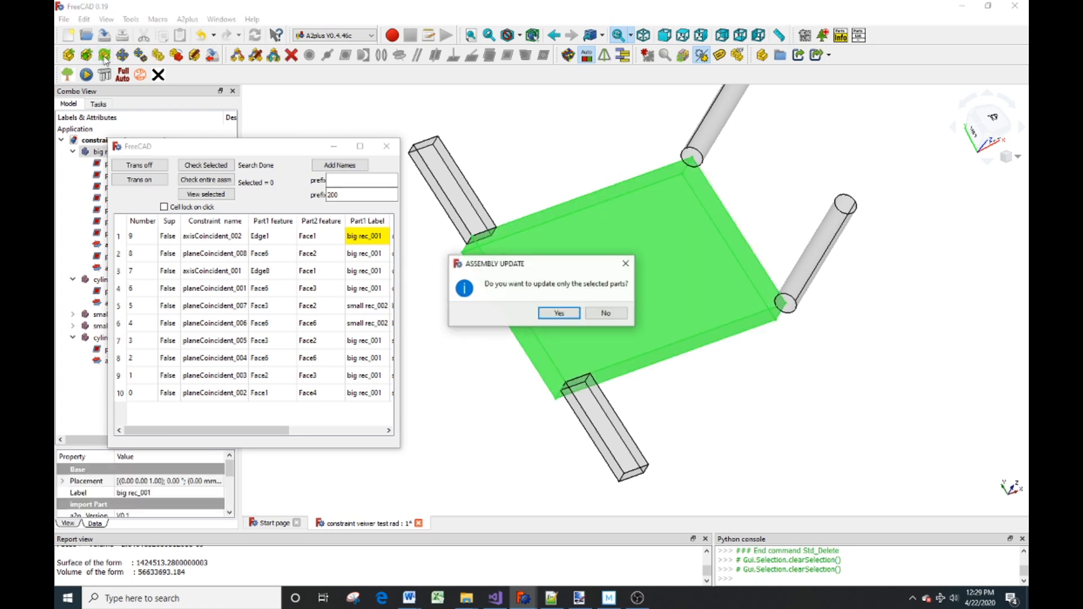
{"action": "left_click", "coordinate": [604, 313]}
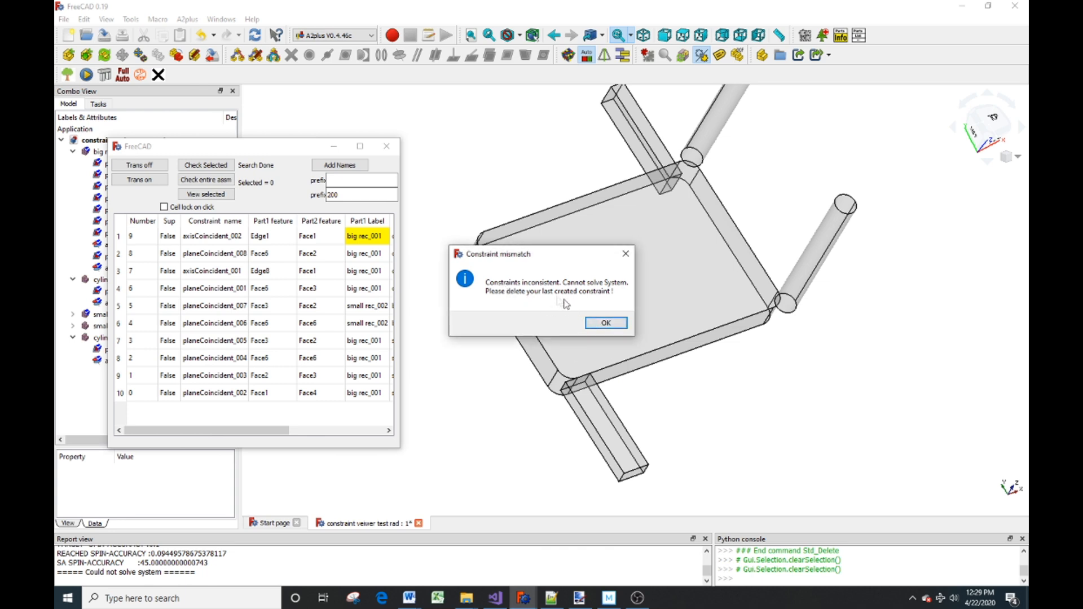
{"action": "left_click", "coordinate": [604, 323]}
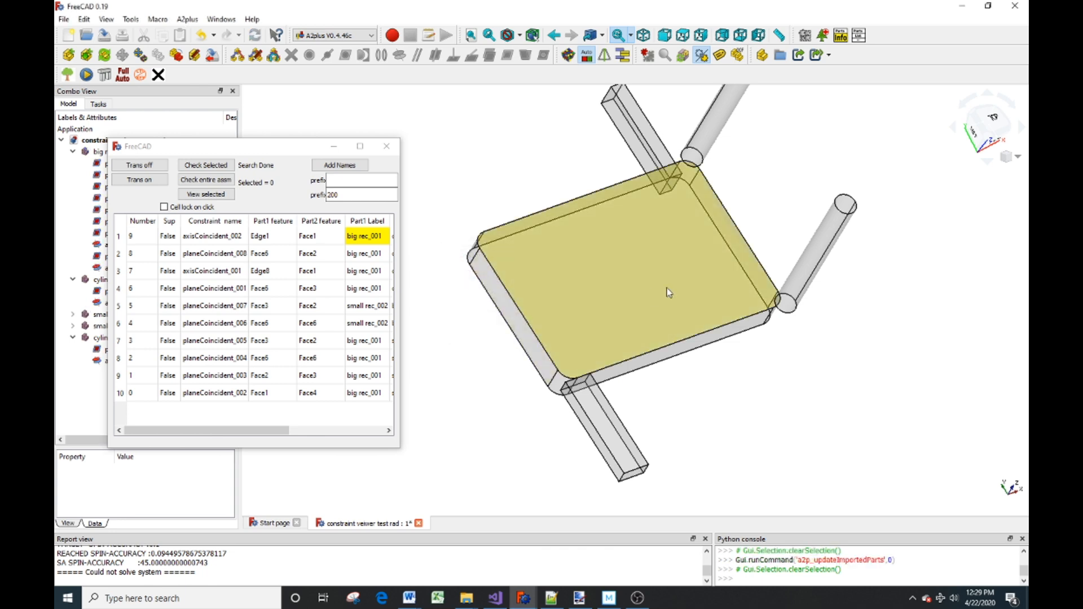
{"action": "left_click", "coordinate": [667, 290]}
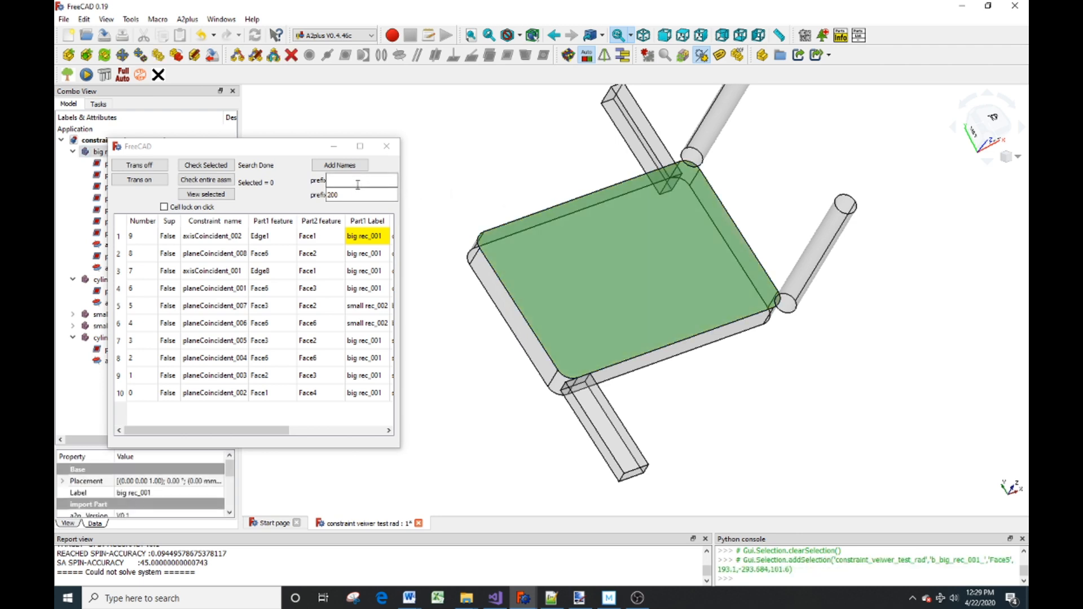
Add face-name labels Face1–Face10 to the updated big rectangle.
{"action": "left_click", "coordinate": [339, 164]}
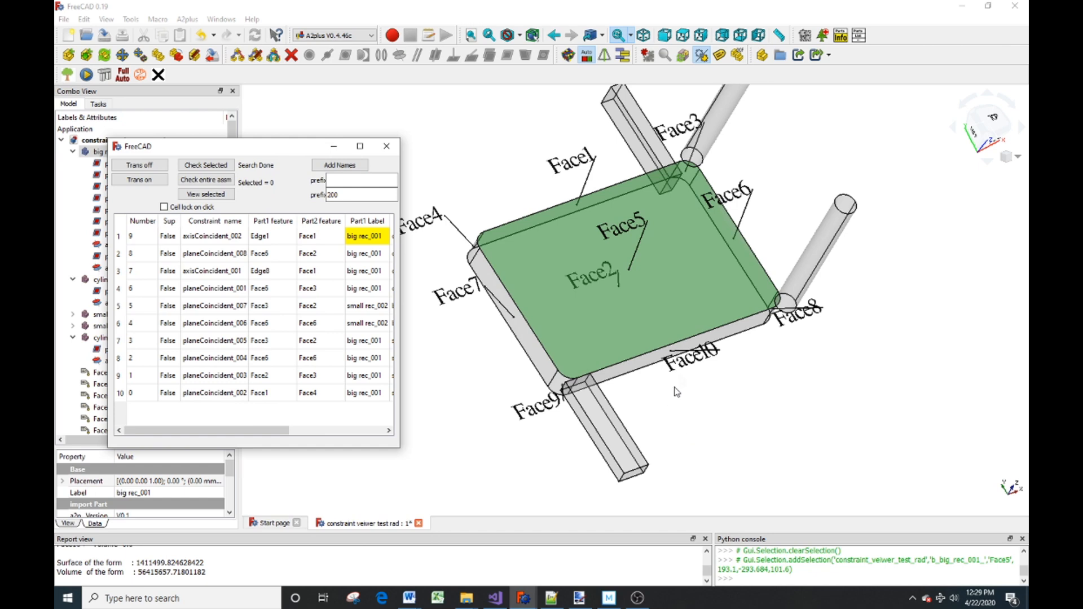
{"action": "mouse_move", "coordinate": [720, 359]}
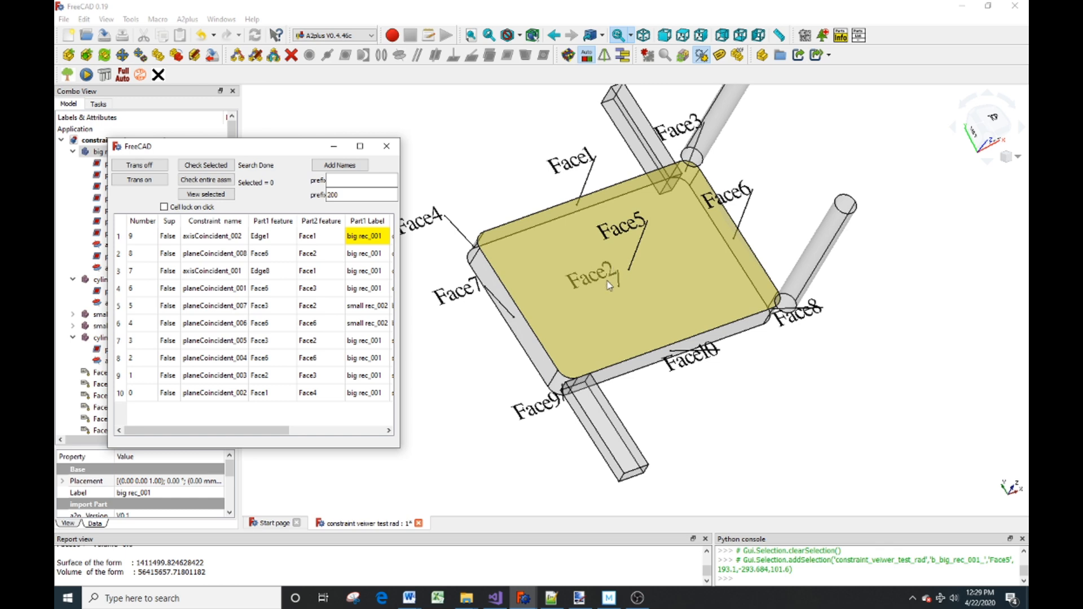
{"action": "mouse_move", "coordinate": [634, 248]}
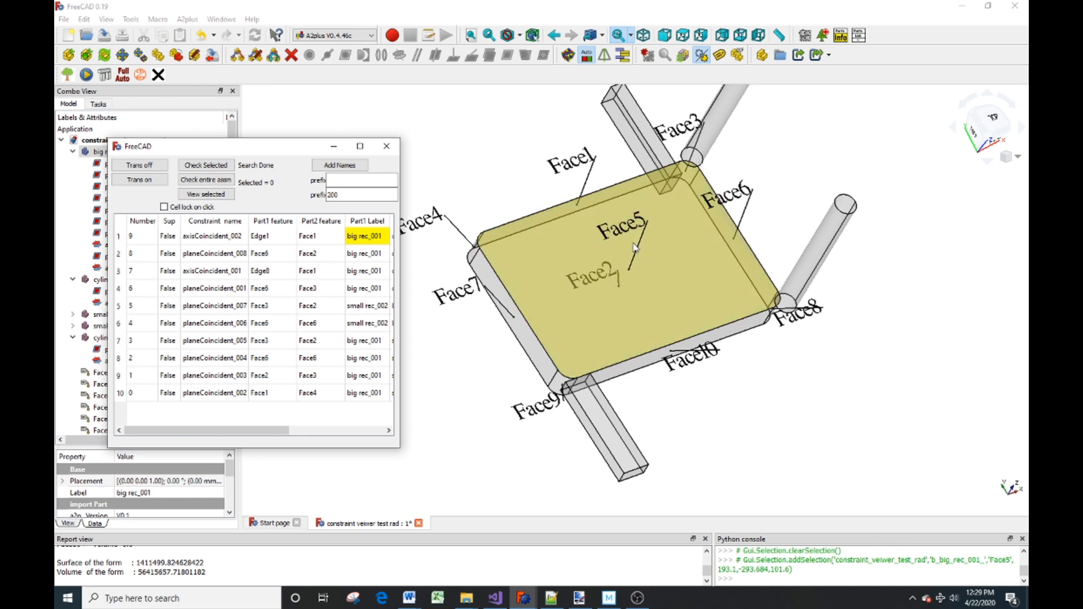
{"action": "mouse_move", "coordinate": [731, 253]}
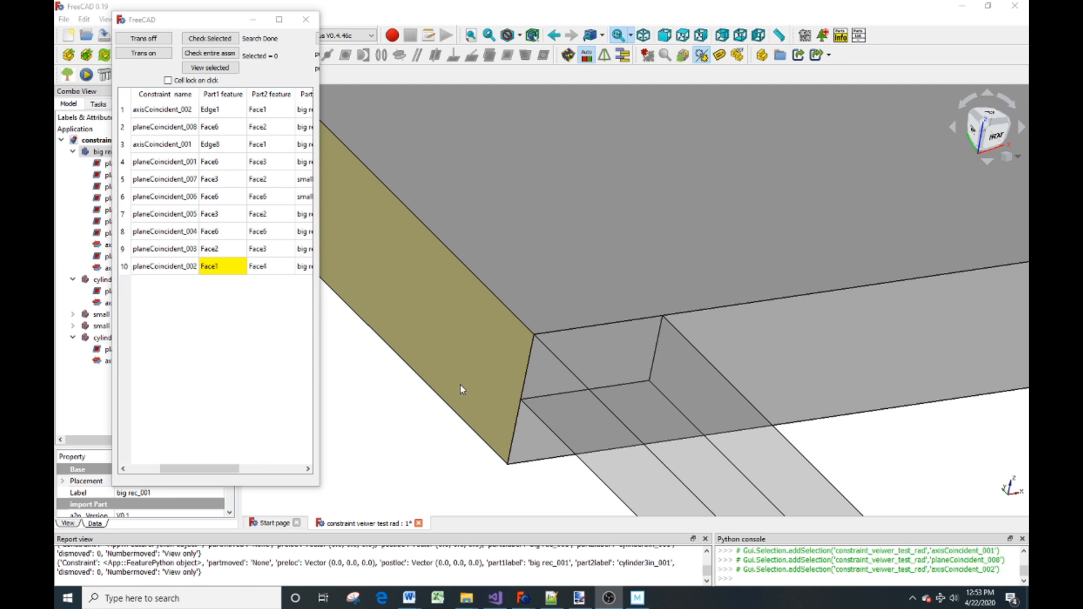
{"action": "mouse_move", "coordinate": [486, 368]}
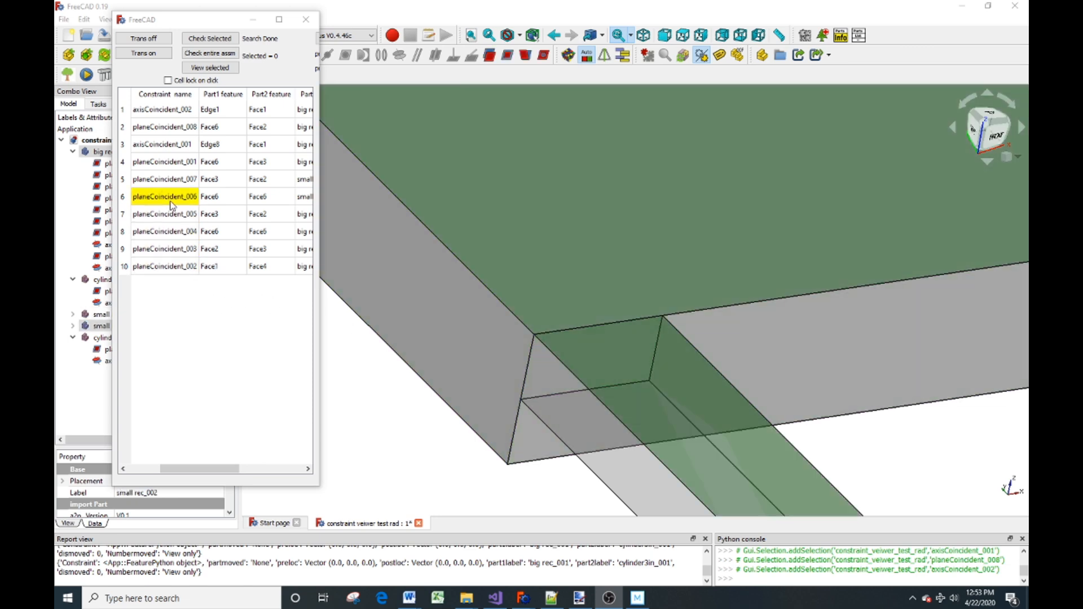
{"action": "left_click", "coordinate": [209, 231]}
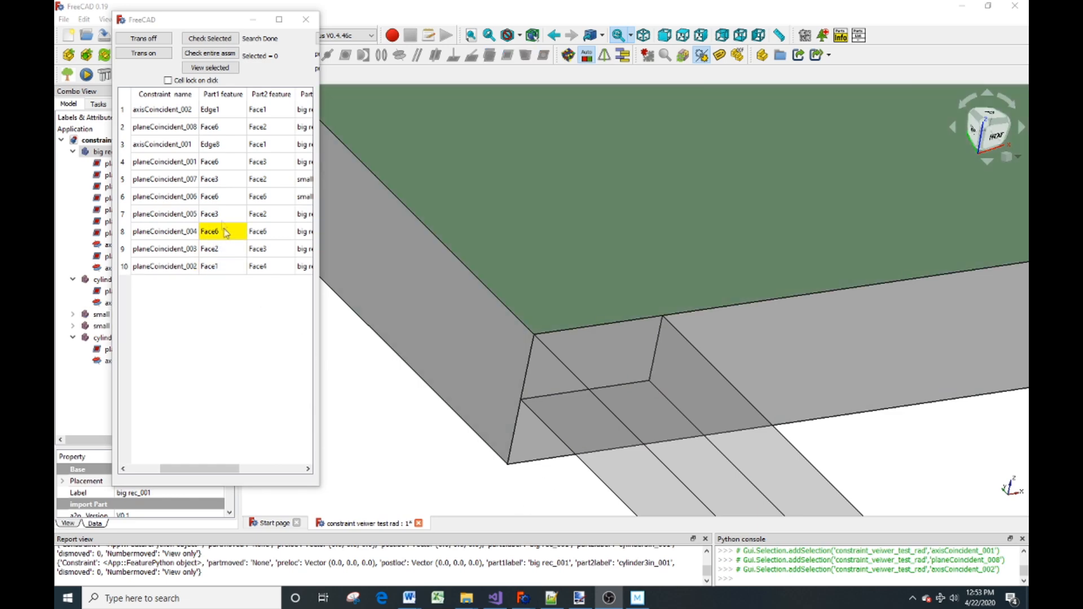
{"action": "left_click", "coordinate": [163, 108]}
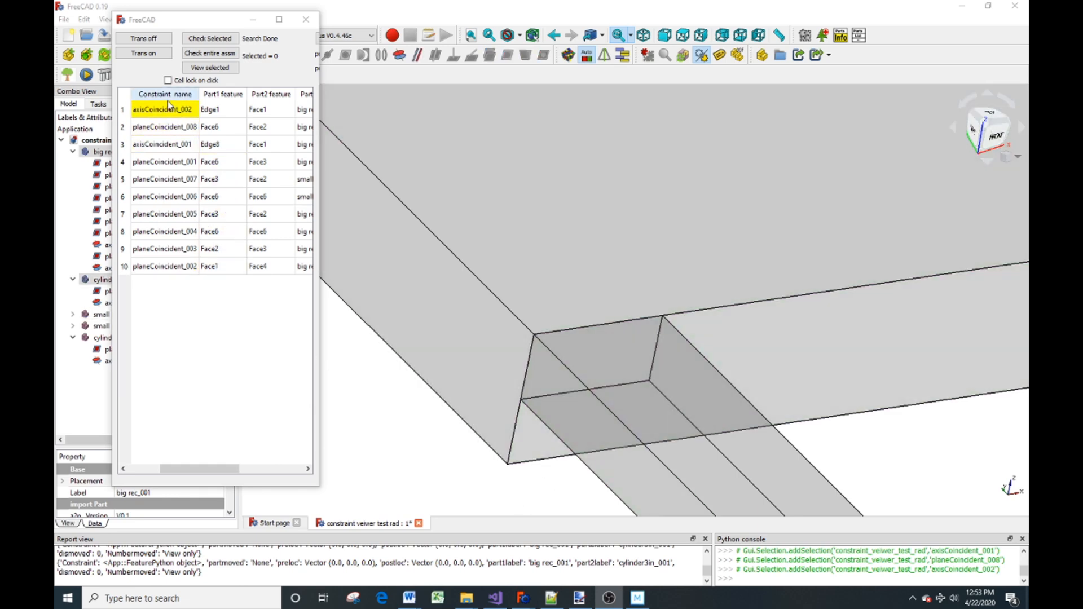
{"action": "left_click", "coordinate": [164, 196]}
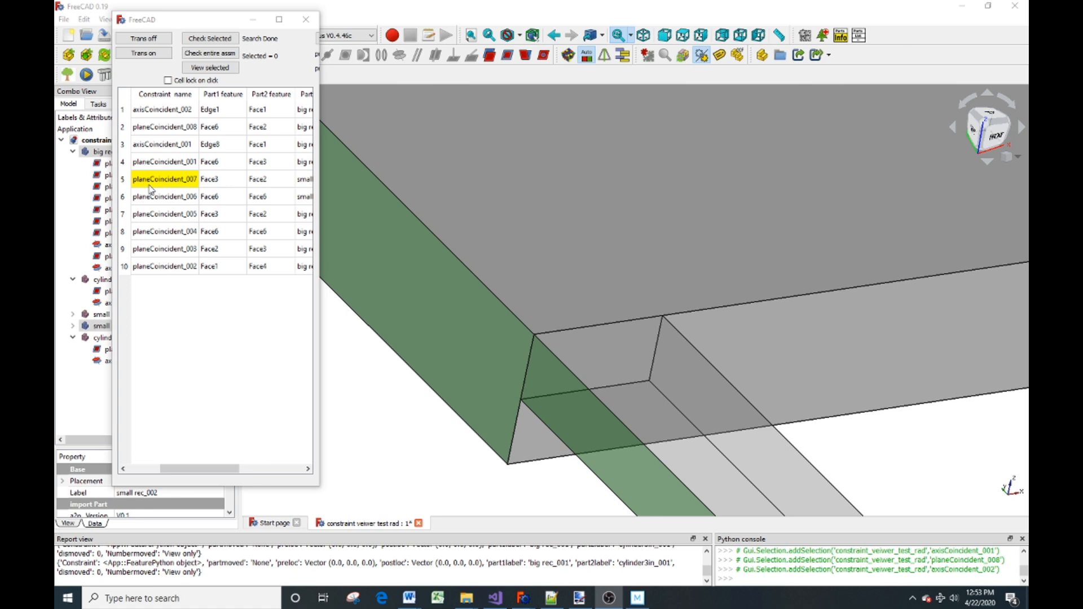
{"action": "left_click", "coordinate": [221, 178]}
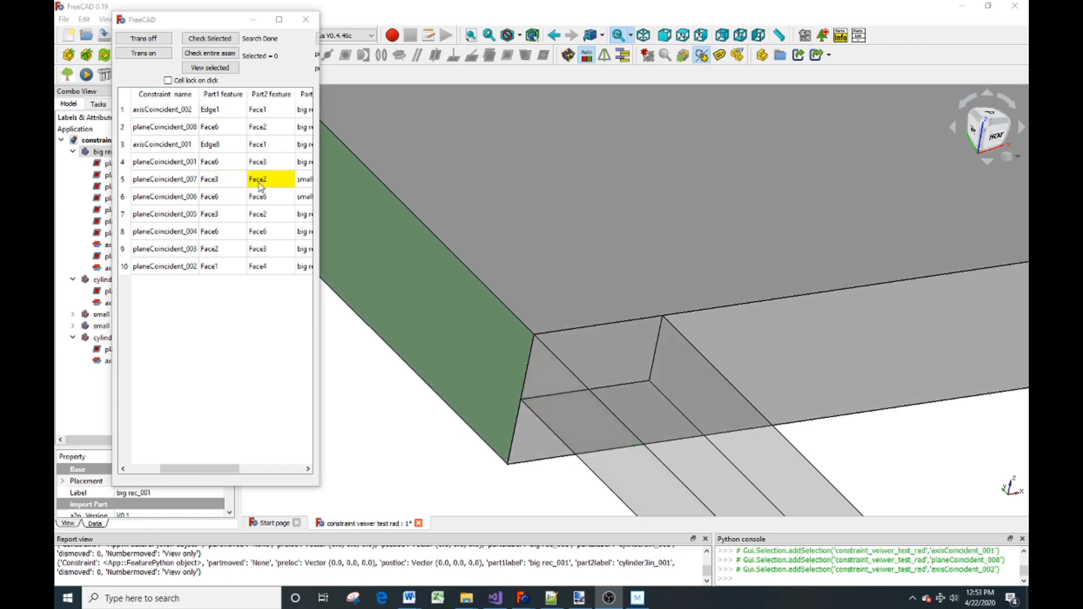
{"action": "left_click", "coordinate": [164, 213]}
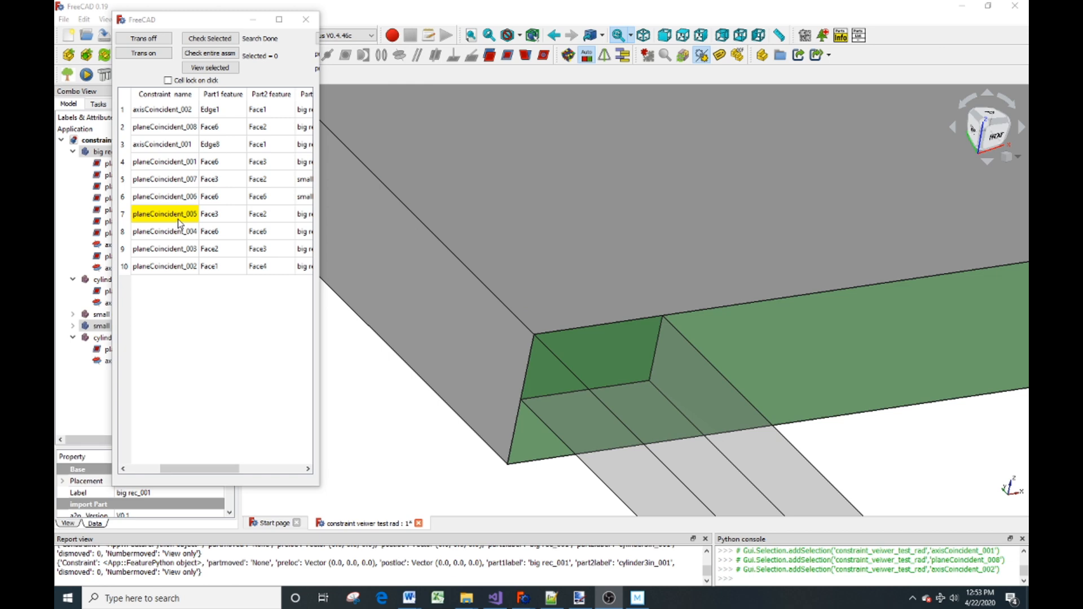
{"action": "left_click", "coordinate": [210, 213]}
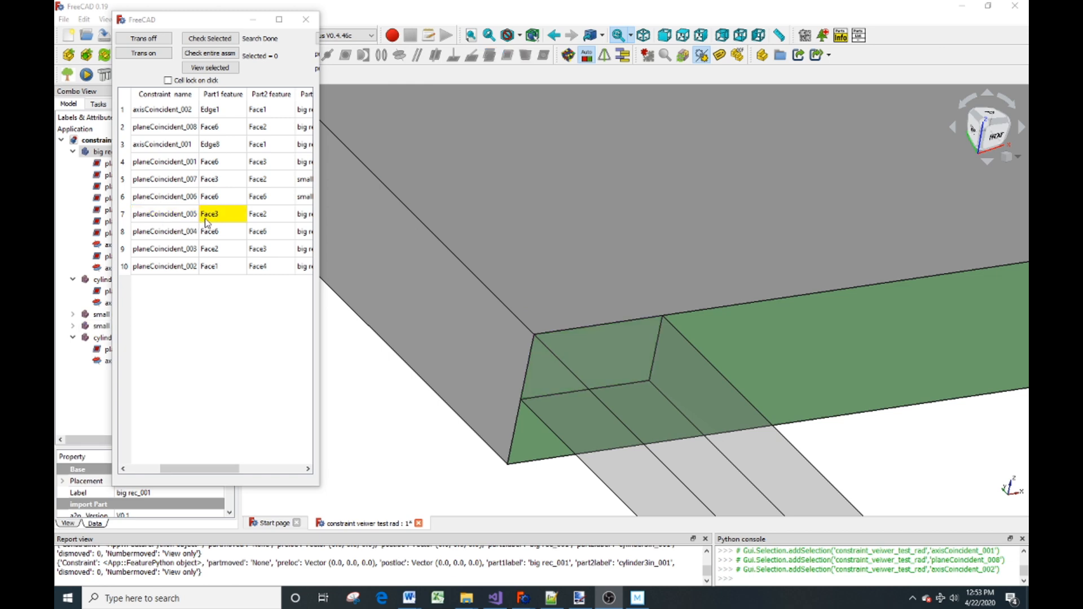
{"action": "left_click", "coordinate": [257, 213]}
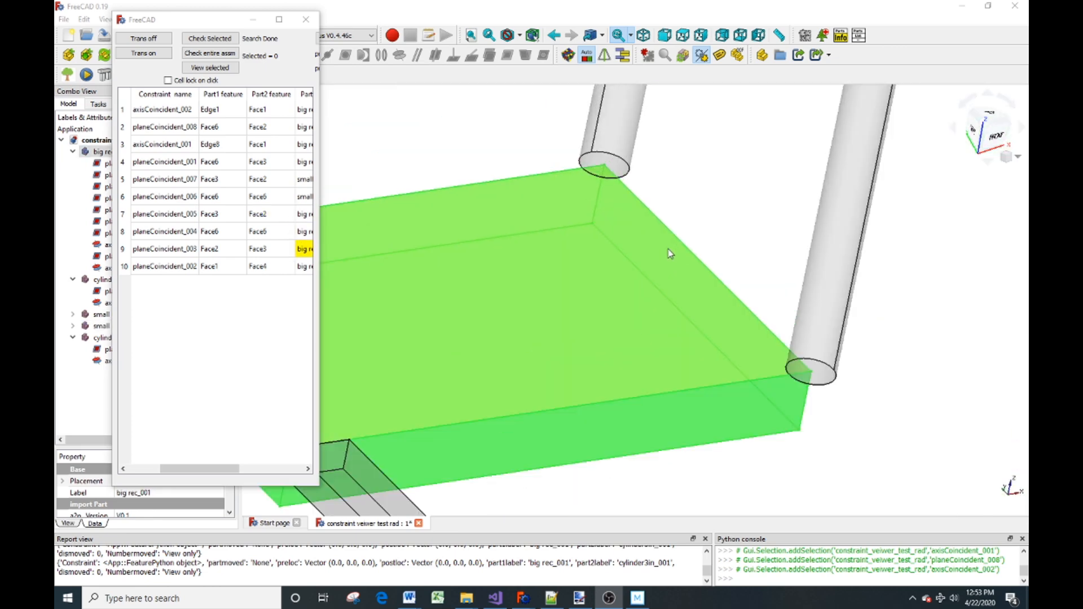
{"action": "left_click", "coordinate": [671, 254]}
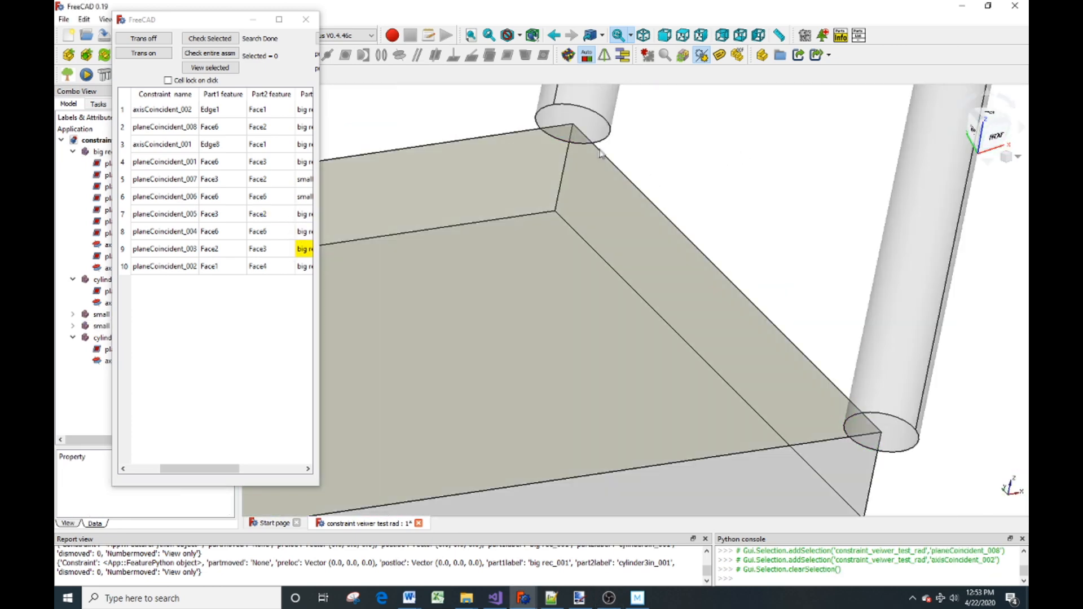
{"action": "left_click", "coordinate": [210, 109]}
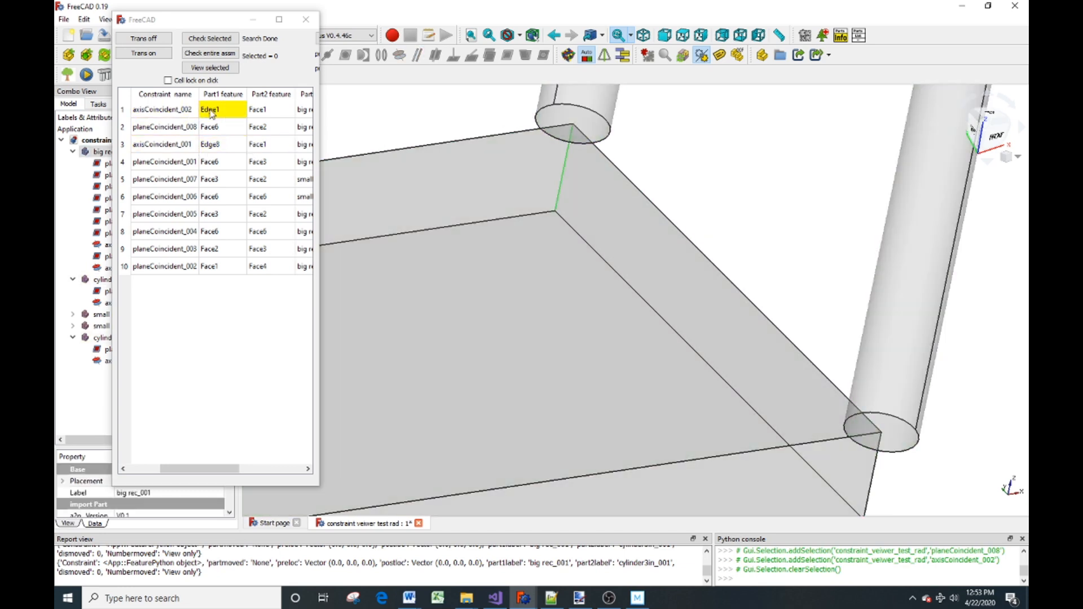
{"action": "left_click", "coordinate": [163, 109]}
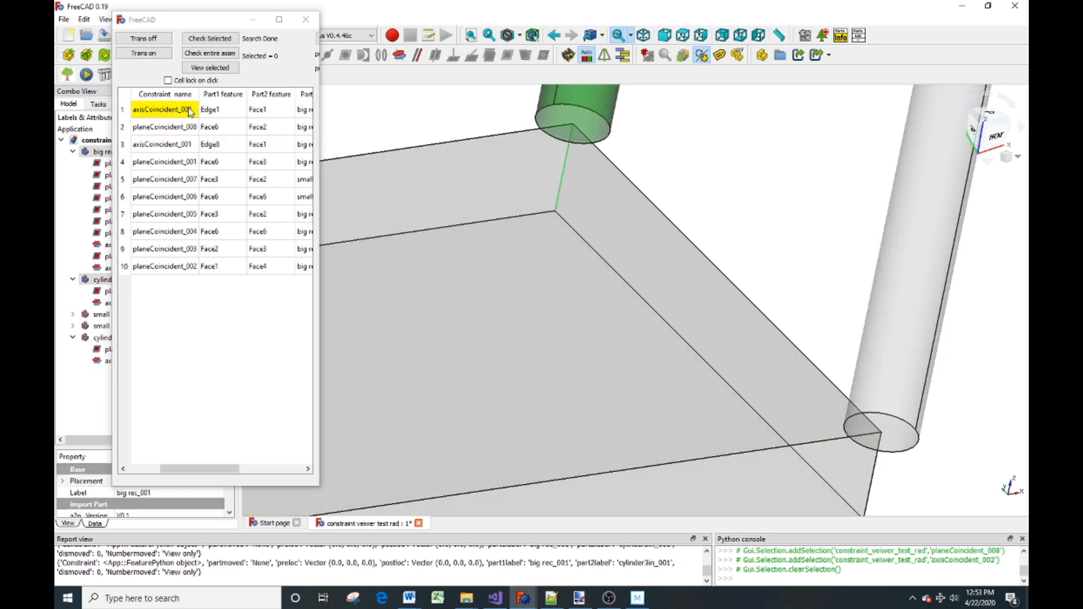
{"action": "left_click", "coordinate": [221, 109]}
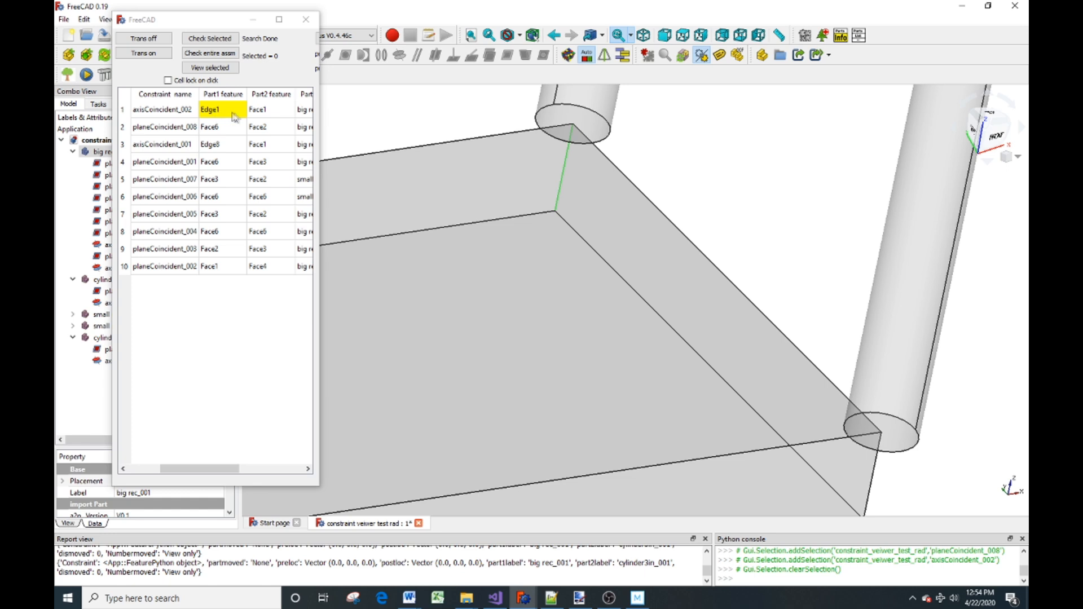
{"action": "left_click", "coordinate": [257, 109]}
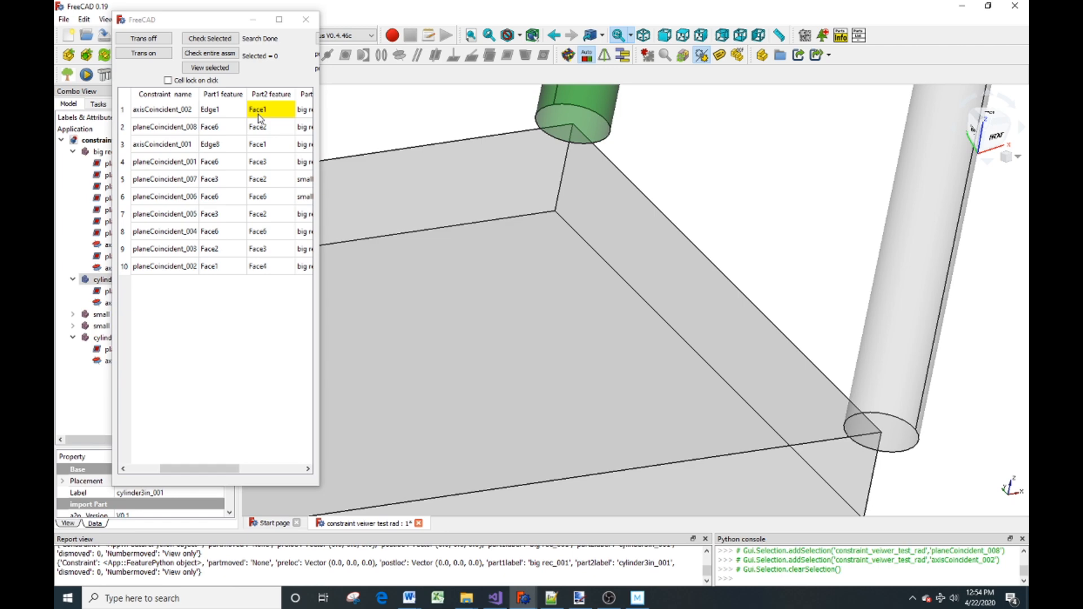
{"action": "left_click", "coordinate": [210, 109]}
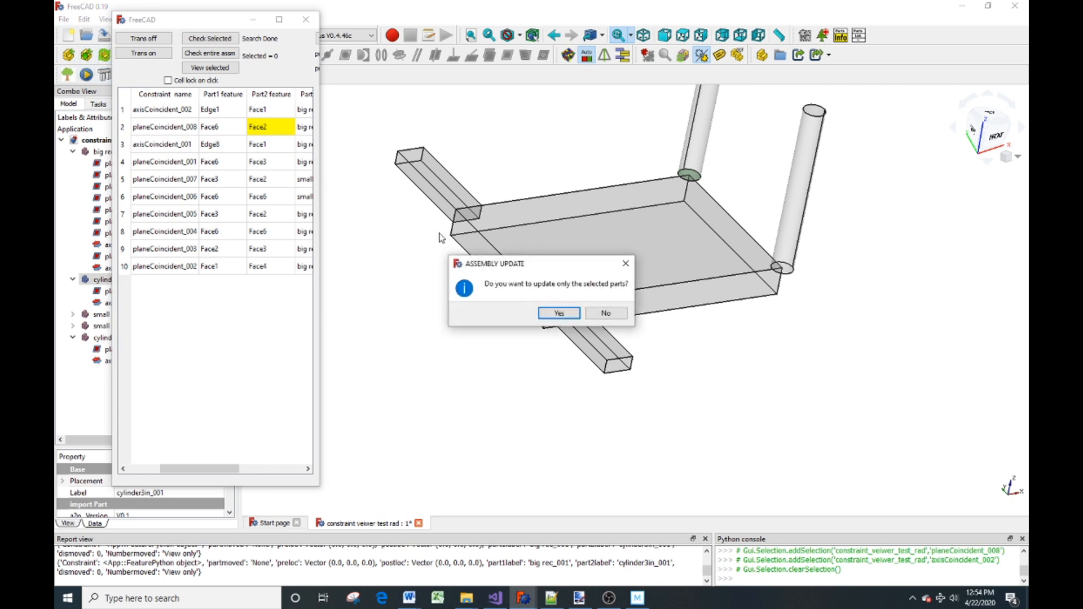
Update only the selected parts and dismiss the unsolvable-constraints warning.
{"action": "left_click", "coordinate": [558, 313]}
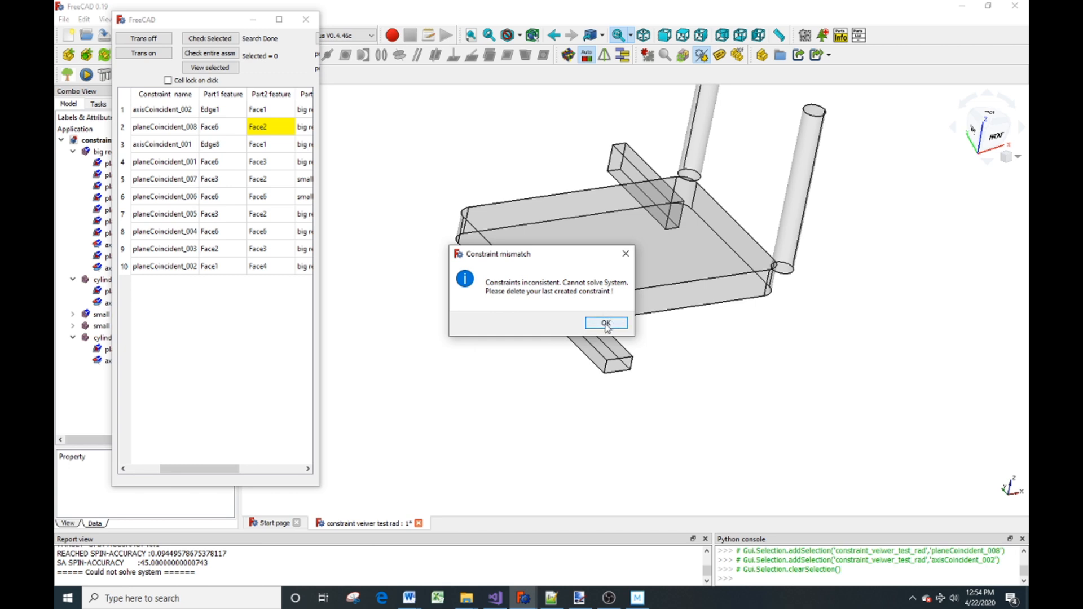
{"action": "left_click", "coordinate": [606, 324]}
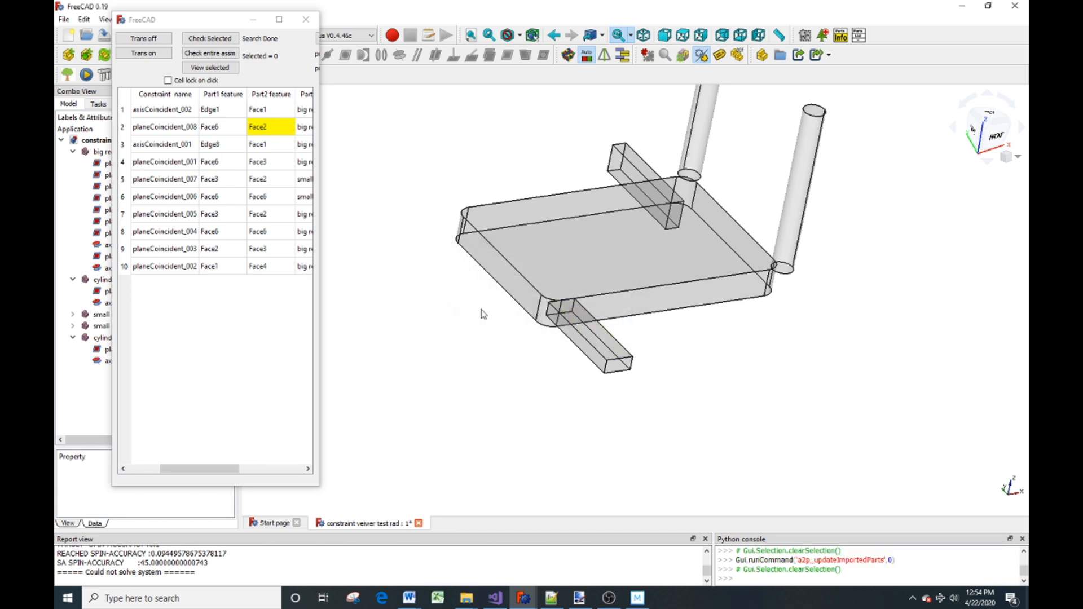
Inspect axisCoincident_002 and planeCoincident_008, then solve axisCoincident_002 alone.
{"action": "left_click", "coordinate": [162, 109]}
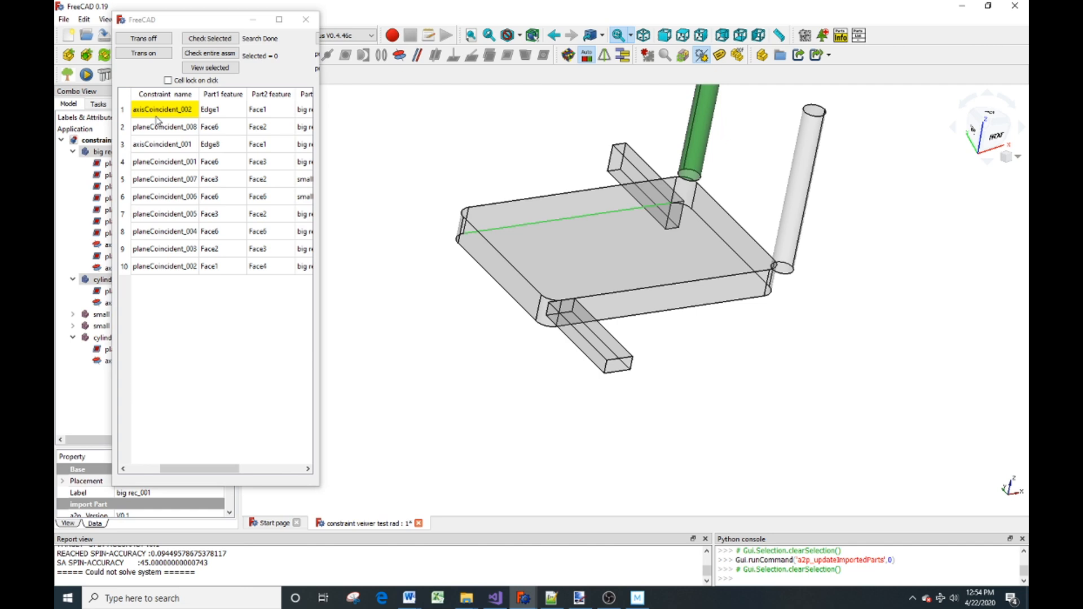
{"action": "left_click", "coordinate": [163, 126]}
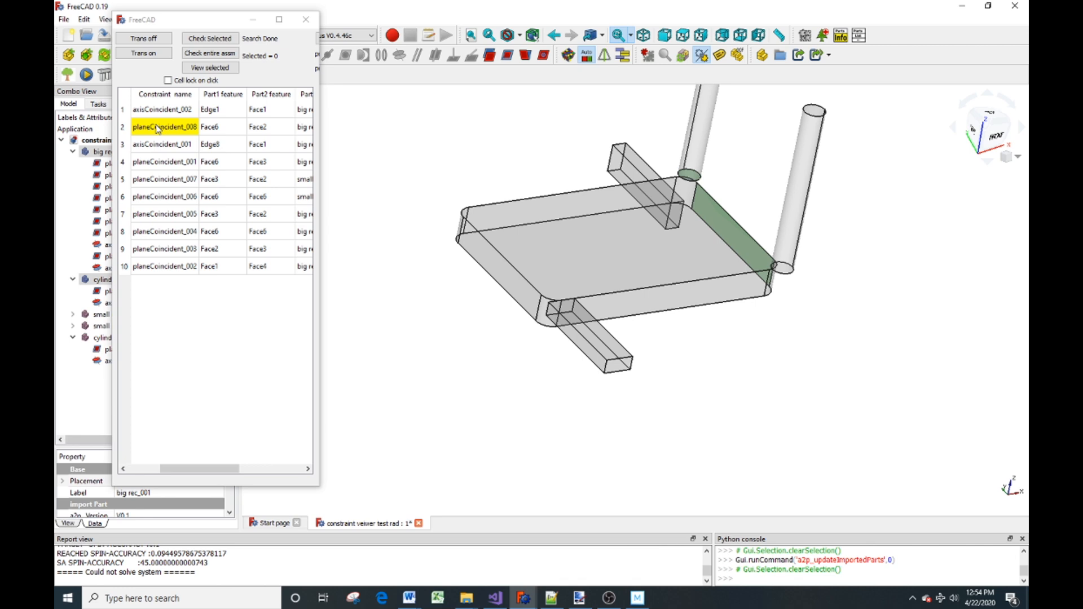
{"action": "left_click", "coordinate": [162, 109]}
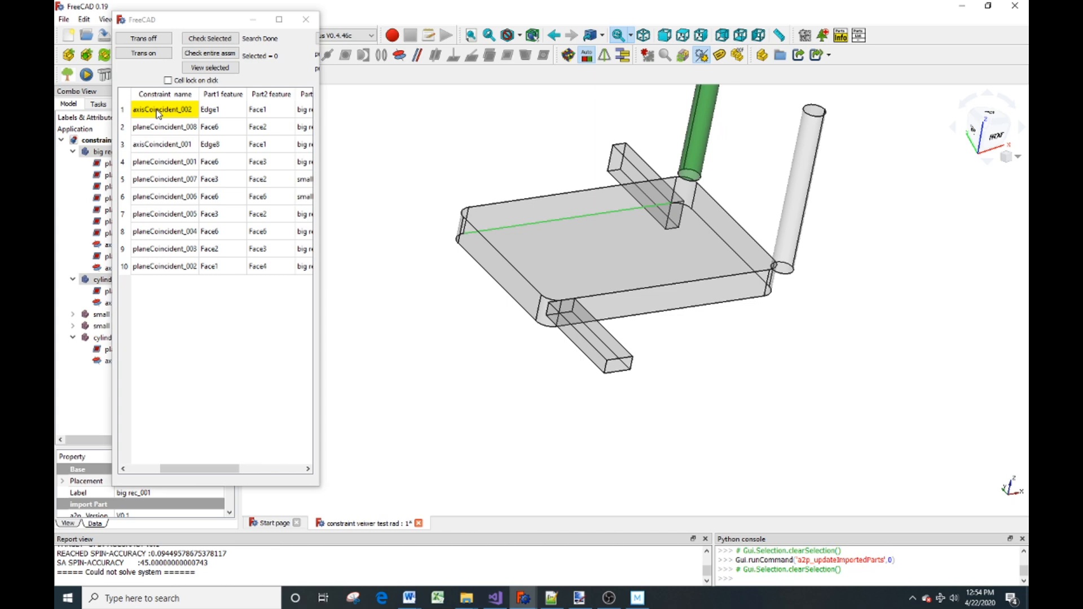
{"action": "left_click", "coordinate": [163, 109]}
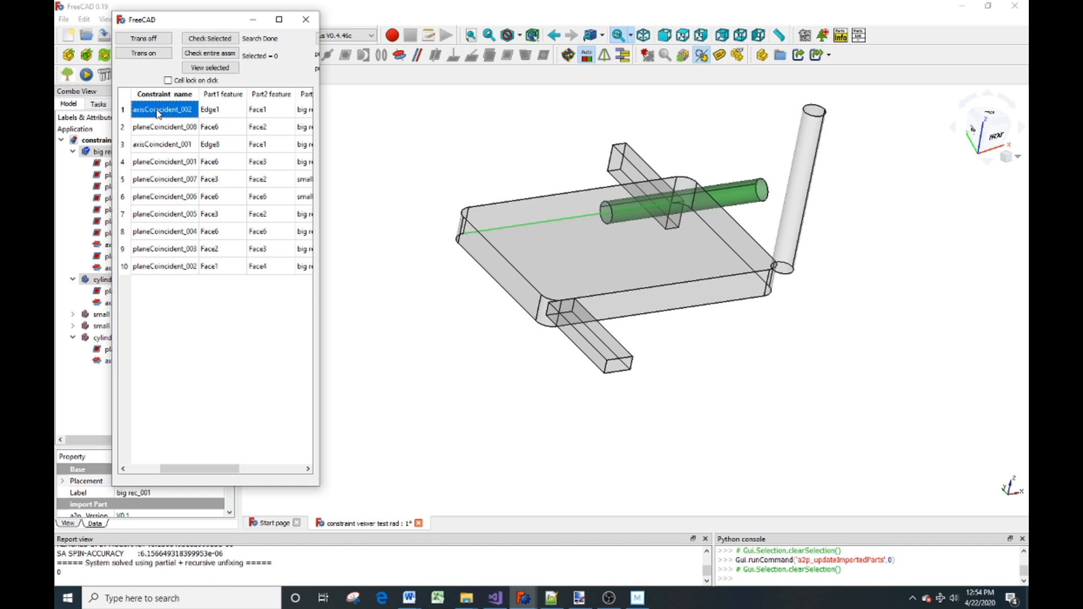
Solve planeCoincident_008 and axisCoincident_001 individually, then select planeCoincident_001.
{"action": "left_click", "coordinate": [164, 126]}
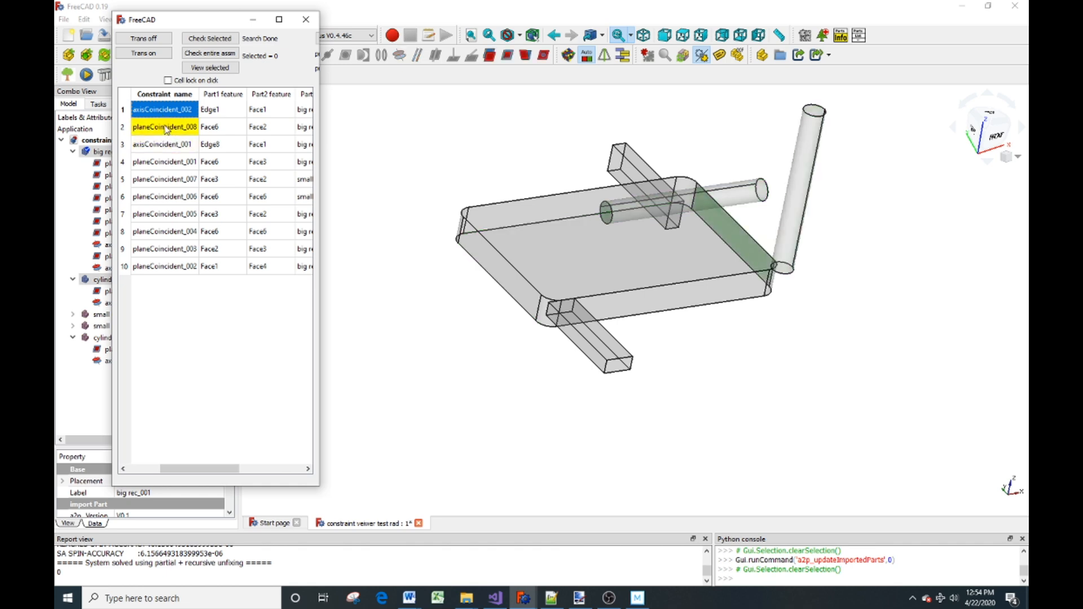
{"action": "left_click", "coordinate": [163, 127]}
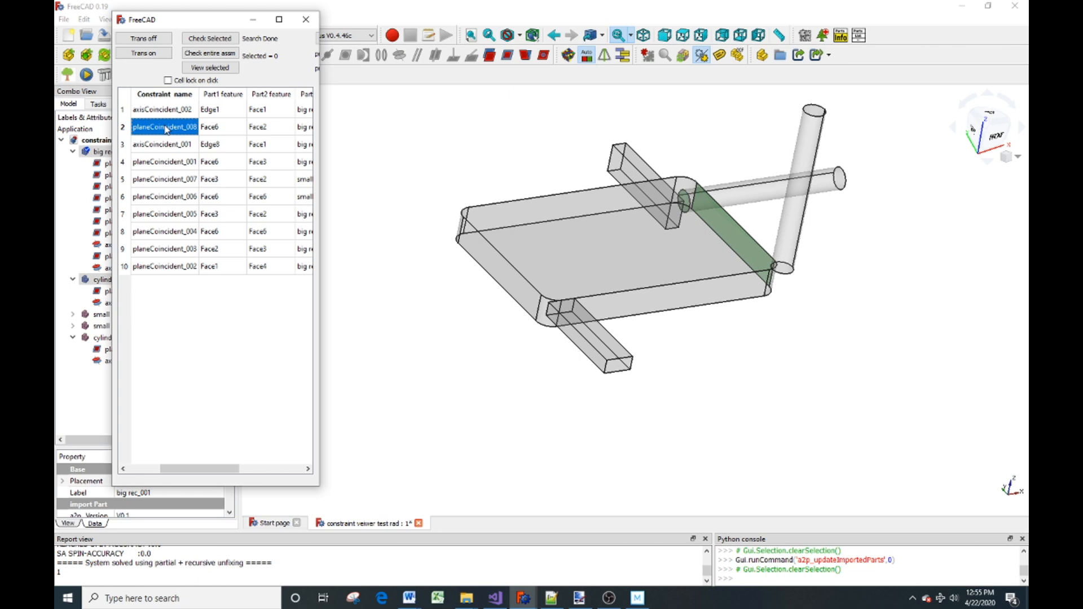
{"action": "left_click", "coordinate": [164, 144]}
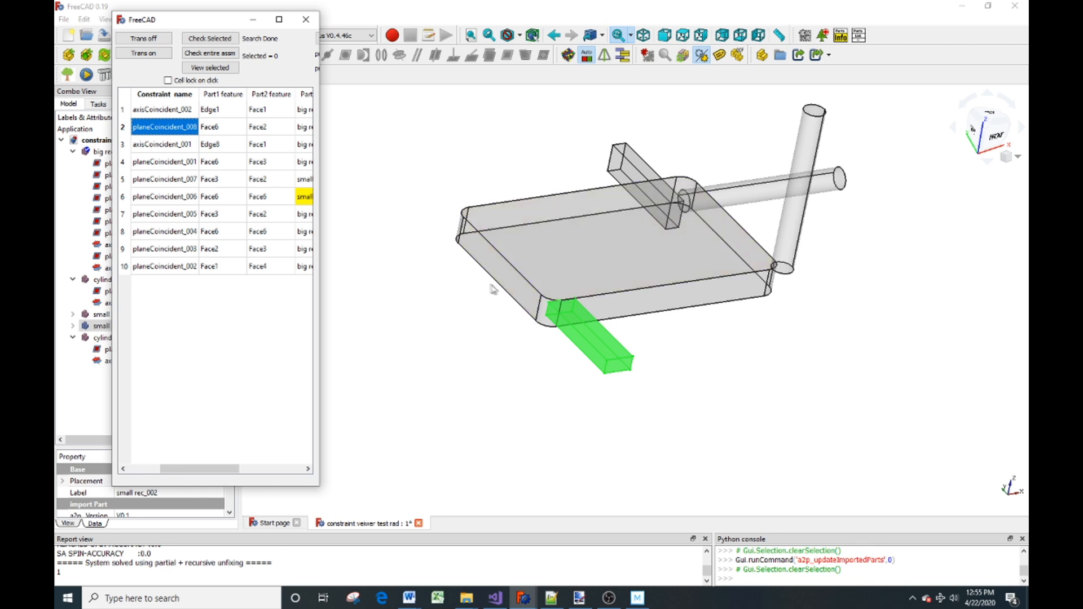
{"action": "left_click", "coordinate": [163, 144]}
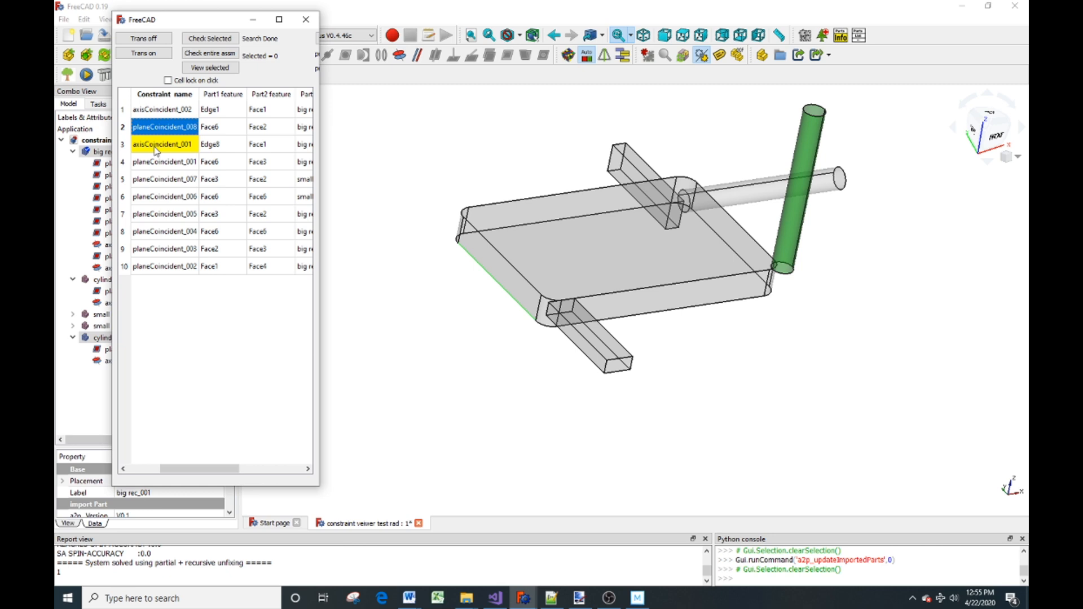
{"action": "left_click", "coordinate": [163, 144]}
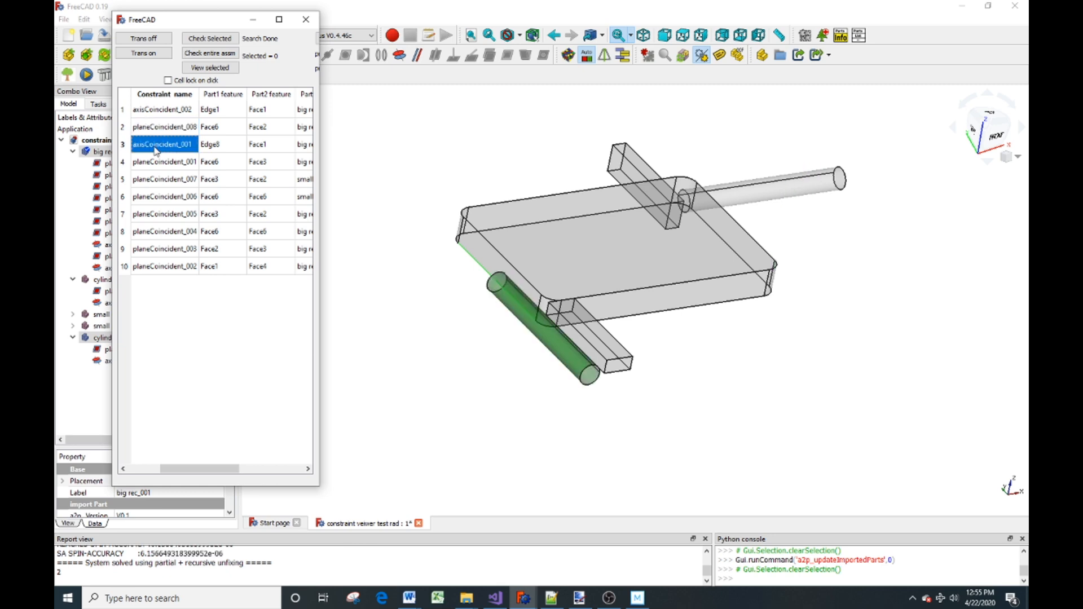
{"action": "left_click", "coordinate": [164, 161]}
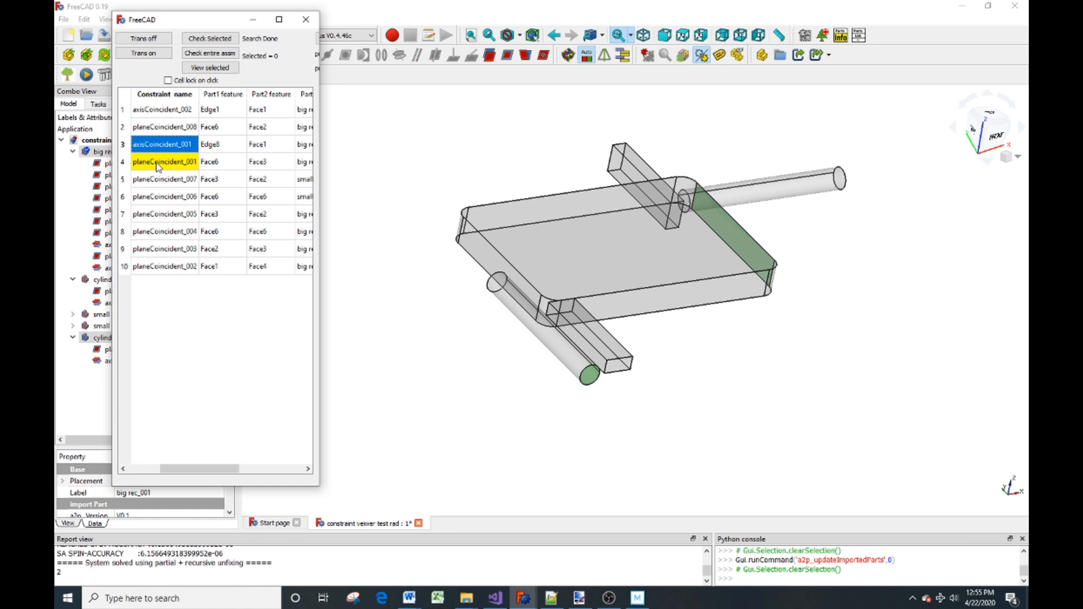
{"action": "left_click", "coordinate": [163, 161]}
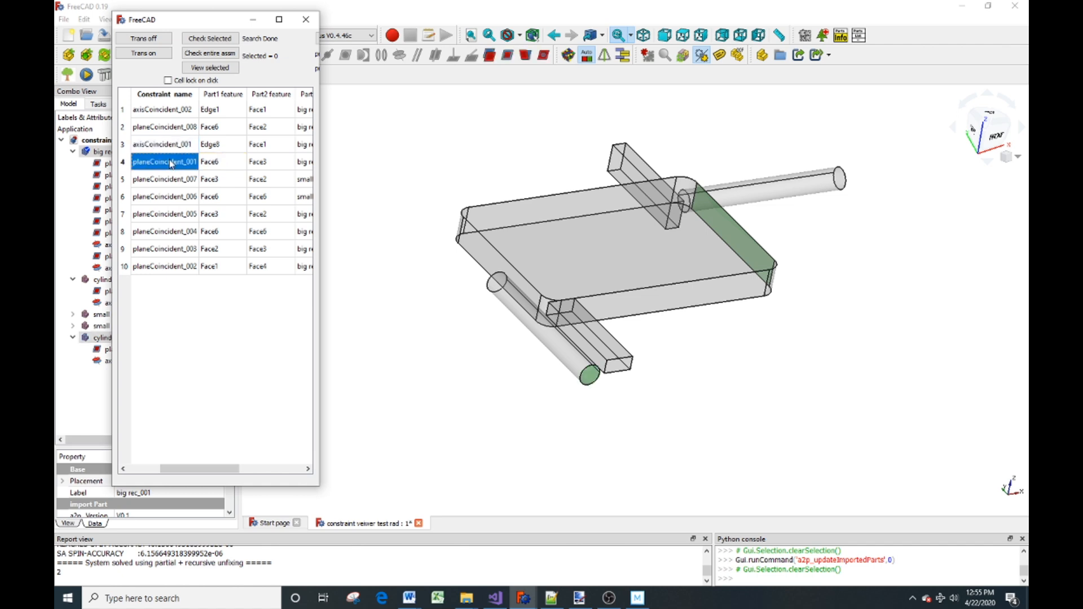
Solve planeCoincident_001, then alternately solve planeCoincident_005 and planeCoincident_007 twice each.
{"action": "left_click", "coordinate": [163, 144]}
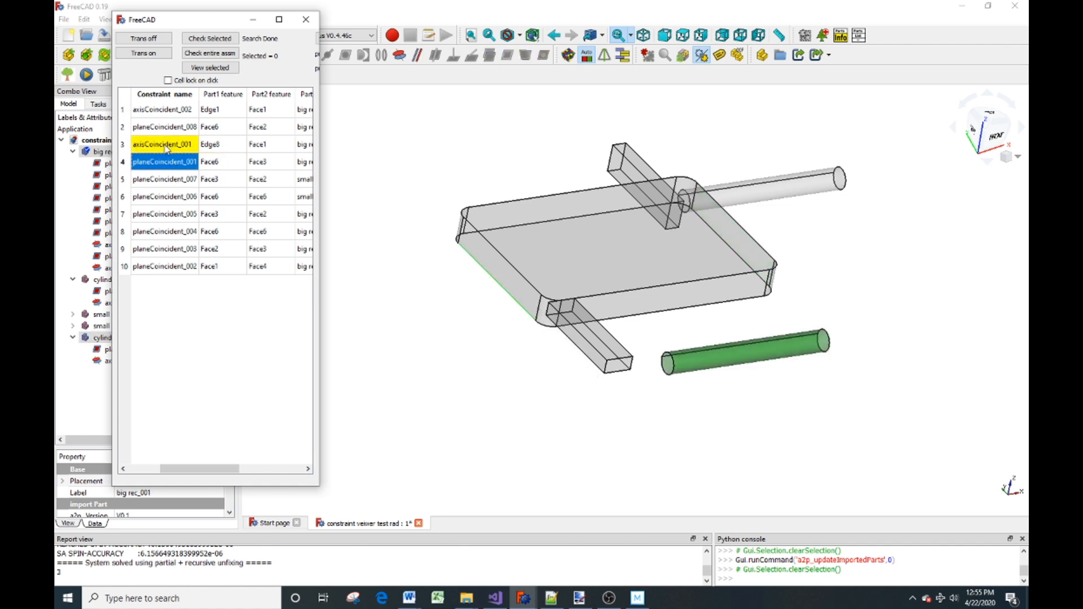
{"action": "left_click", "coordinate": [164, 162]}
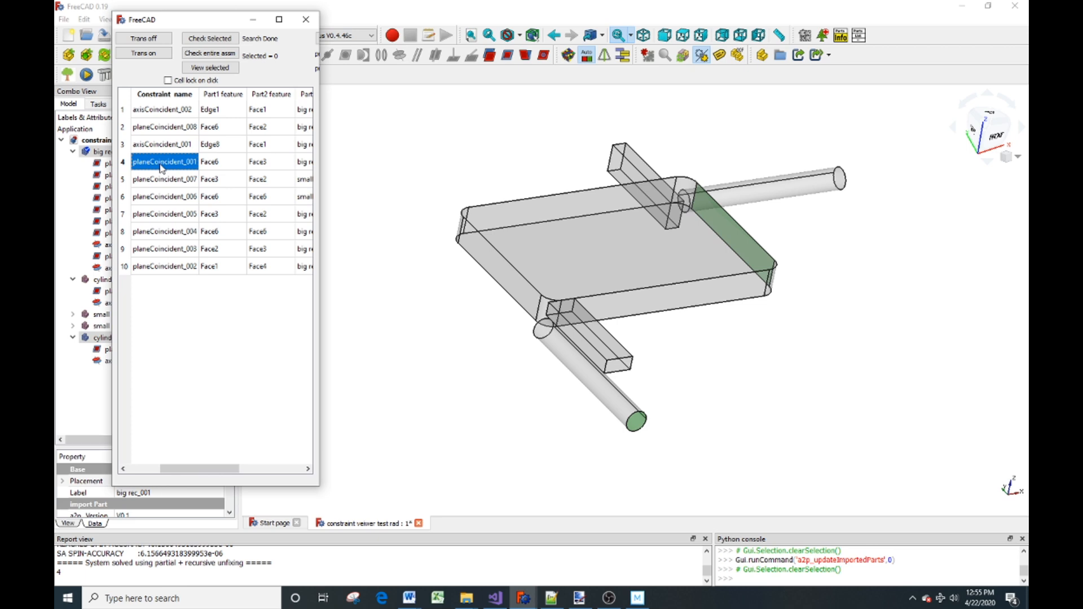
{"action": "left_click", "coordinate": [164, 213]}
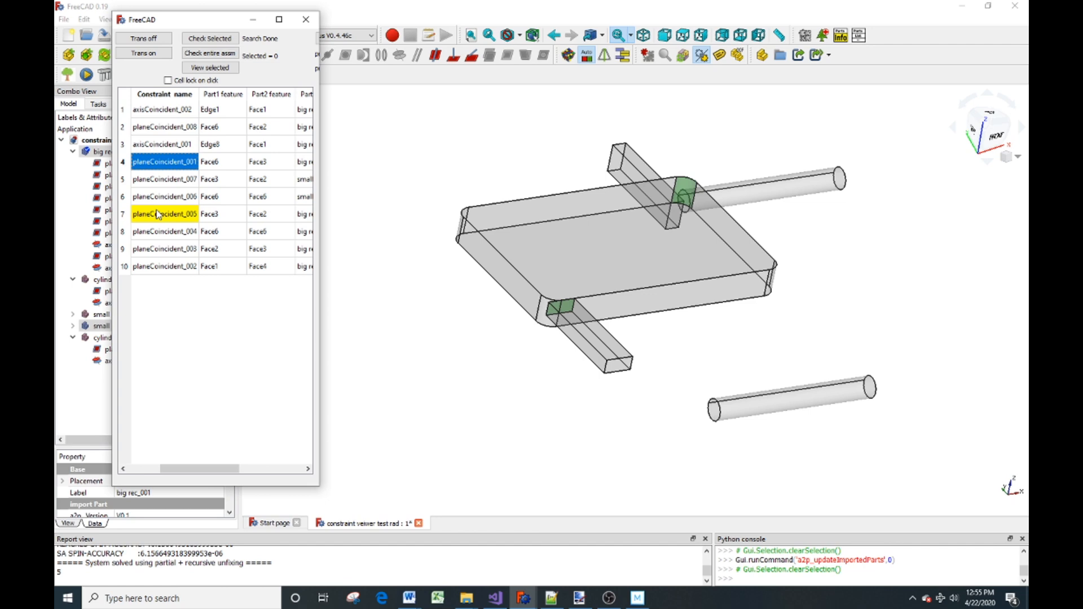
{"action": "left_click", "coordinate": [164, 213]}
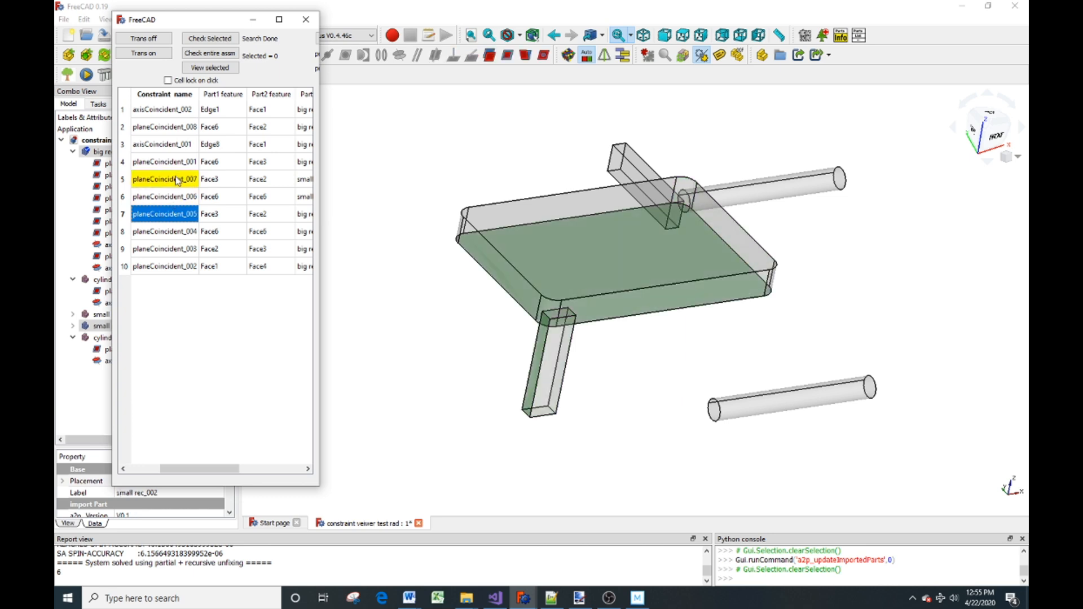
{"action": "left_click", "coordinate": [164, 179]}
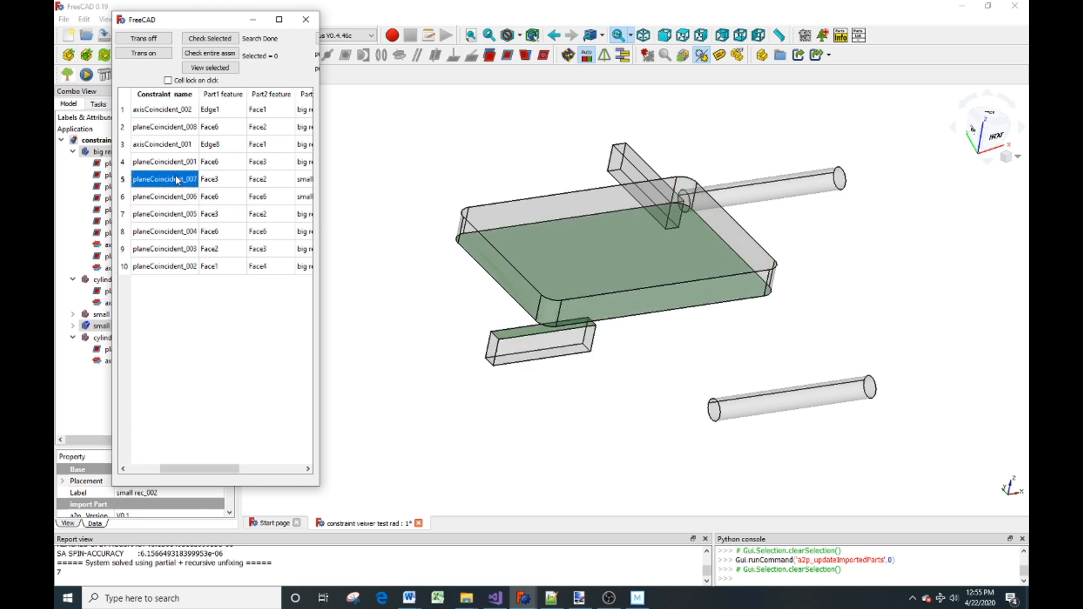
{"action": "left_click", "coordinate": [164, 213]}
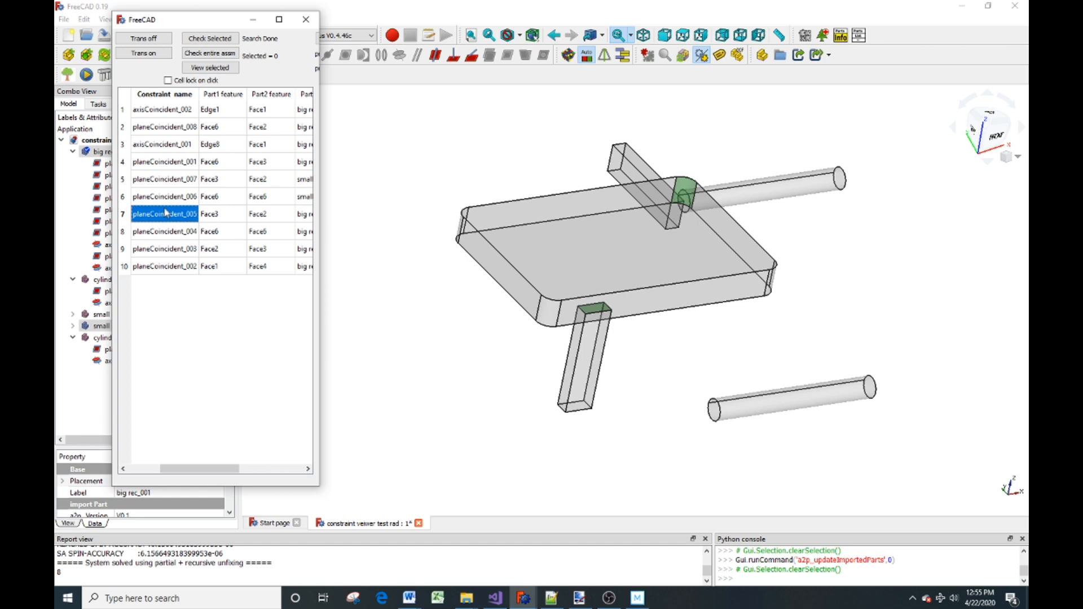
{"action": "left_click", "coordinate": [164, 179]}
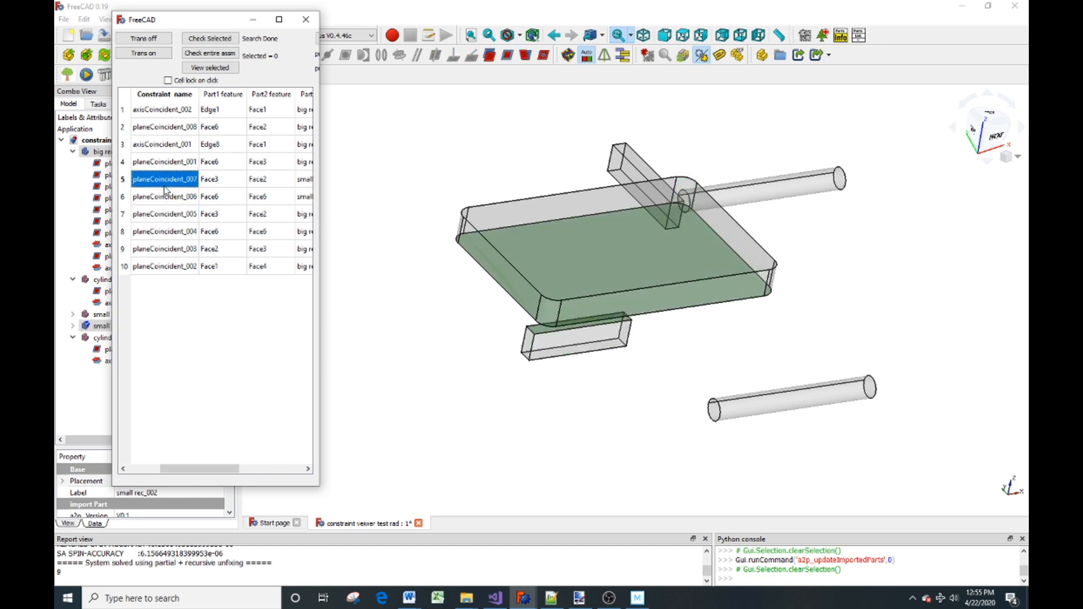